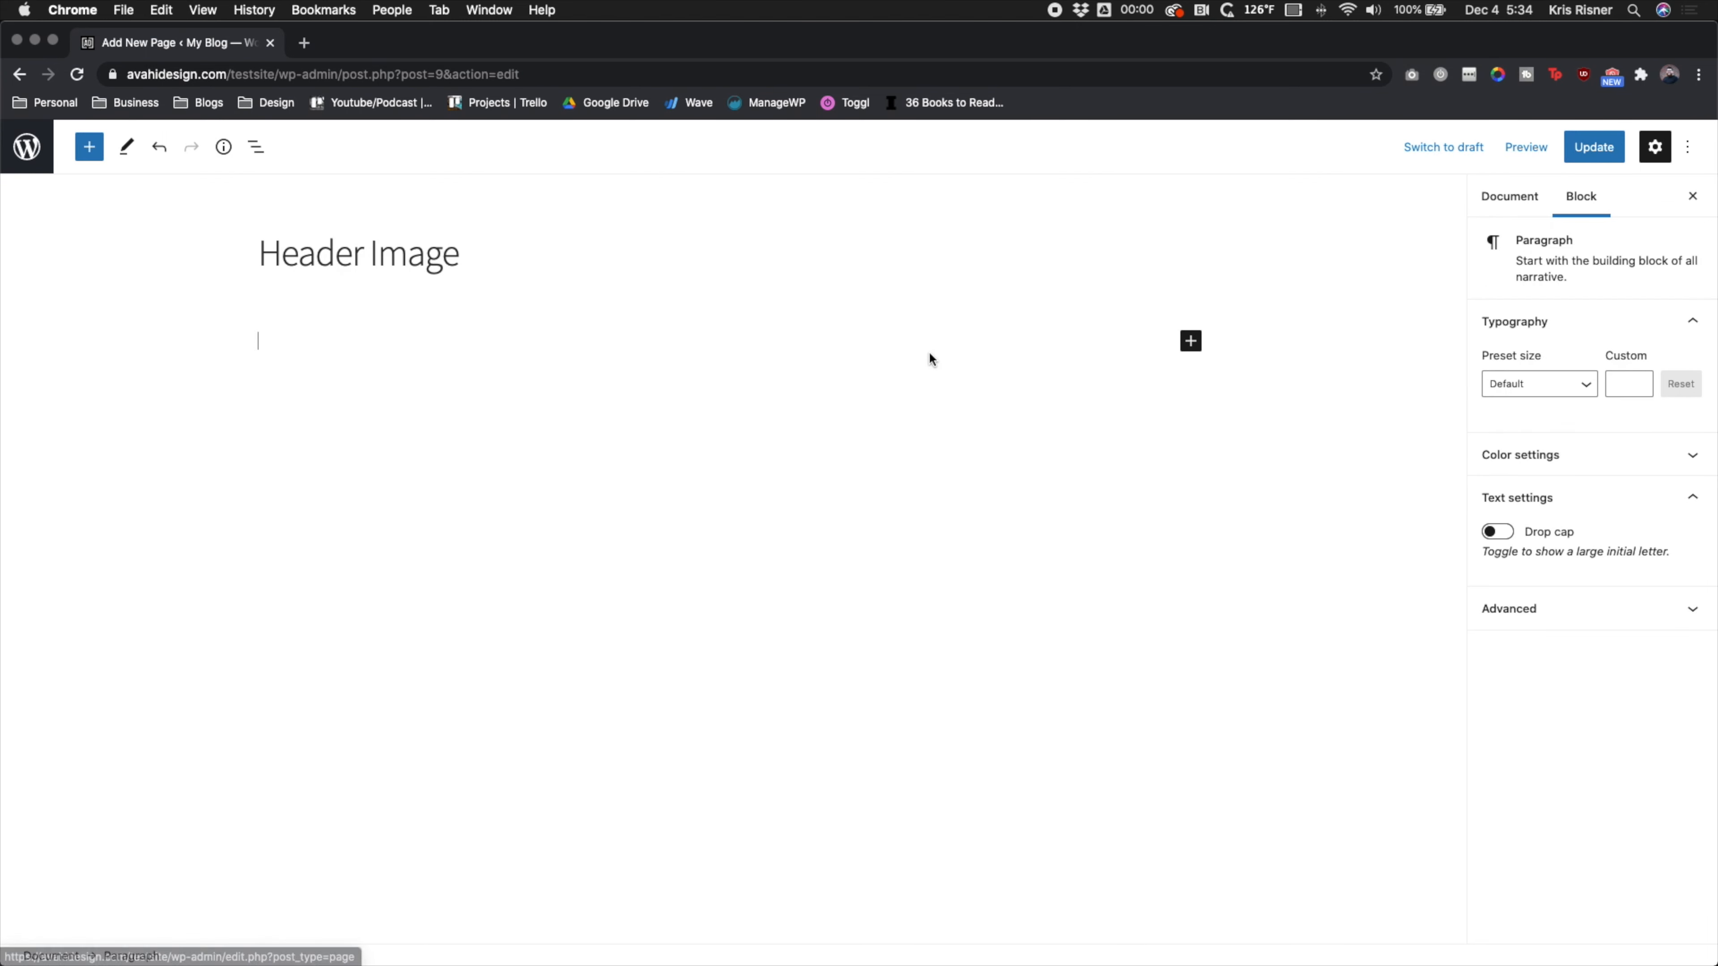
# Insert a Cover block under the Header Image title using the uploaded red Nike shoe photo.
pyautogui.click(1190, 341)
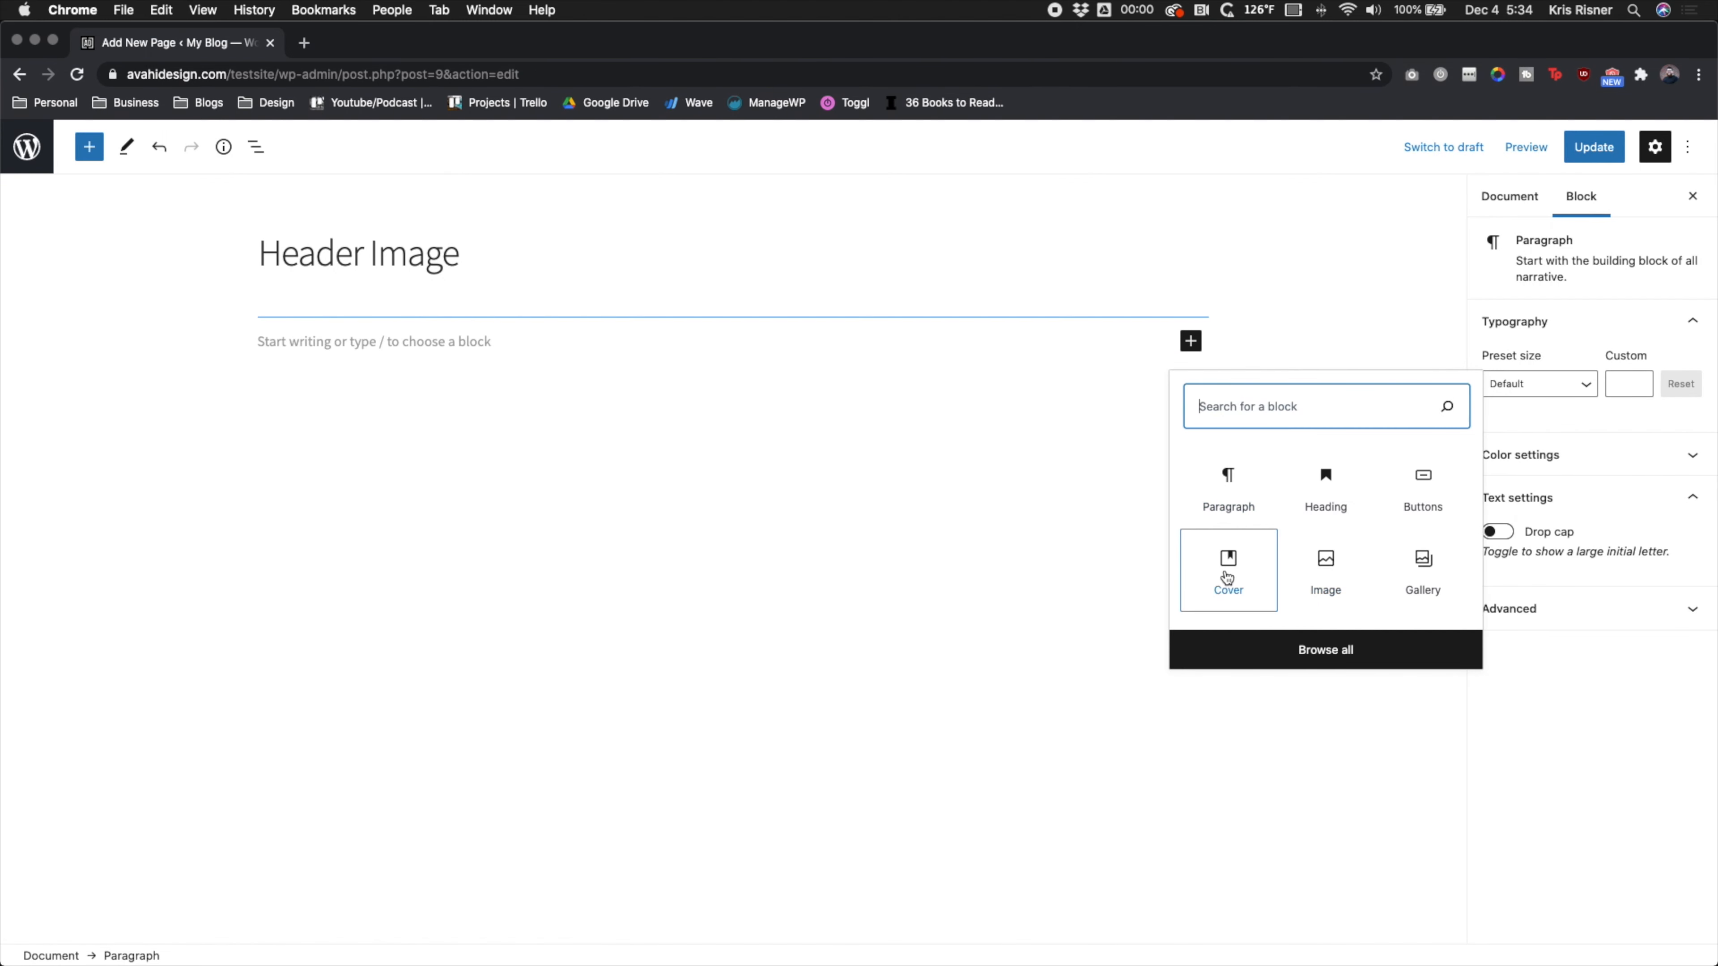
pyautogui.click(1228, 559)
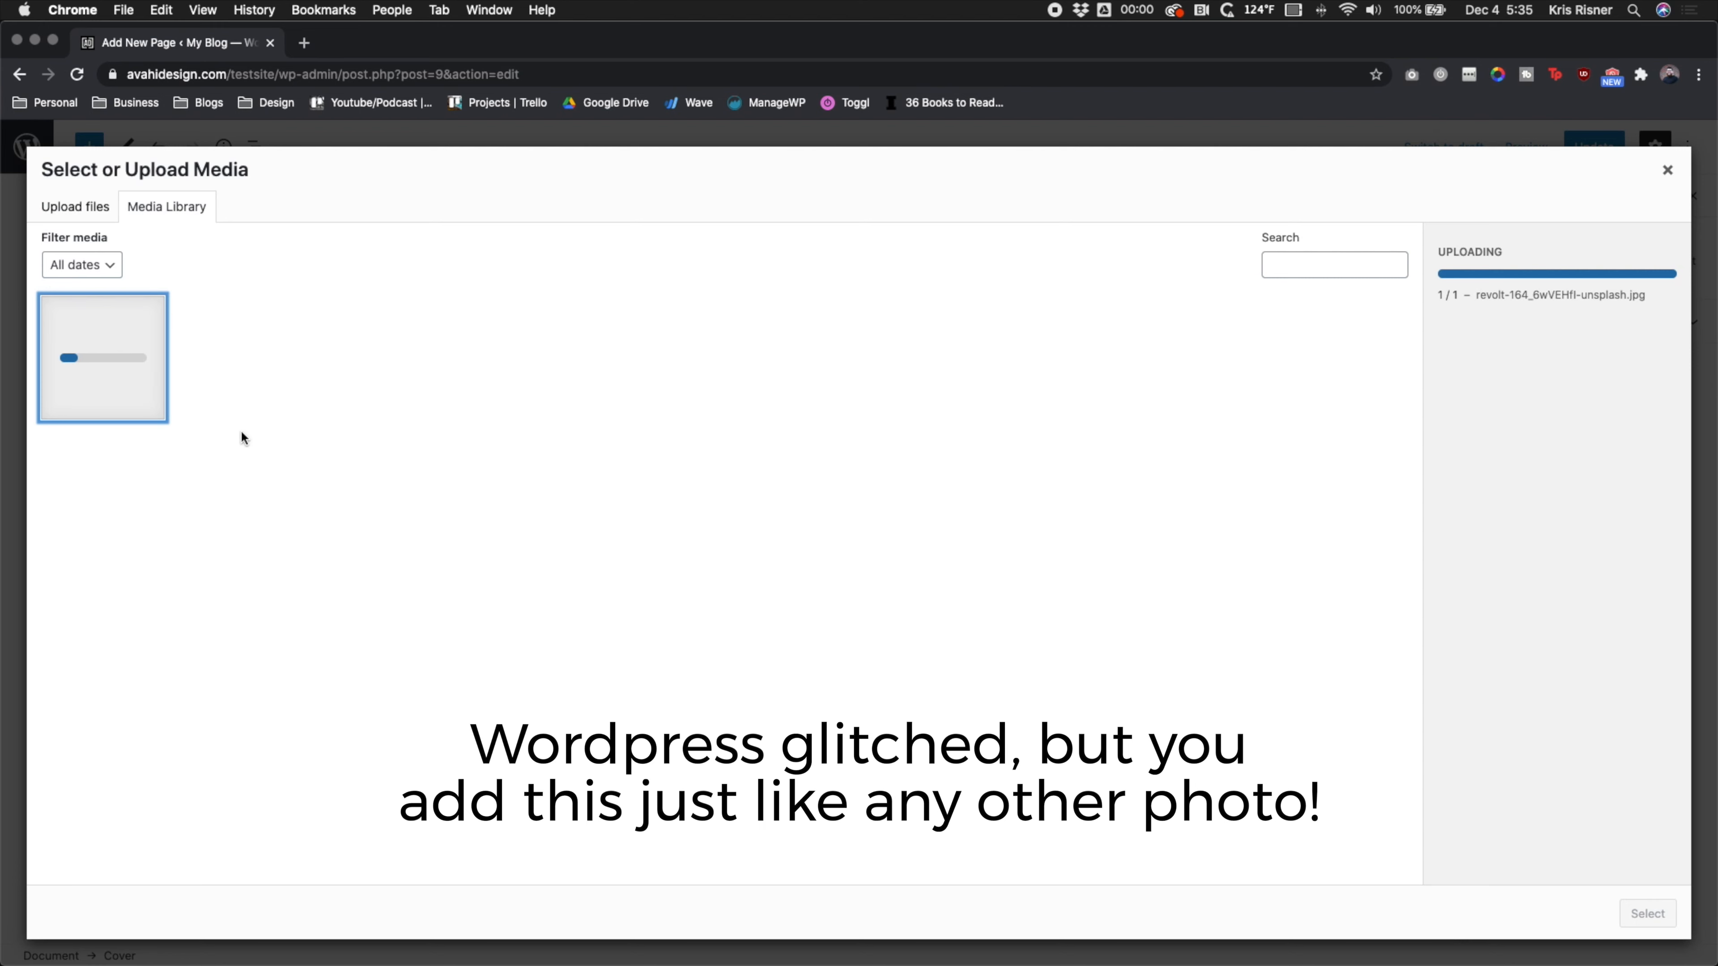
pyautogui.click(103, 358)
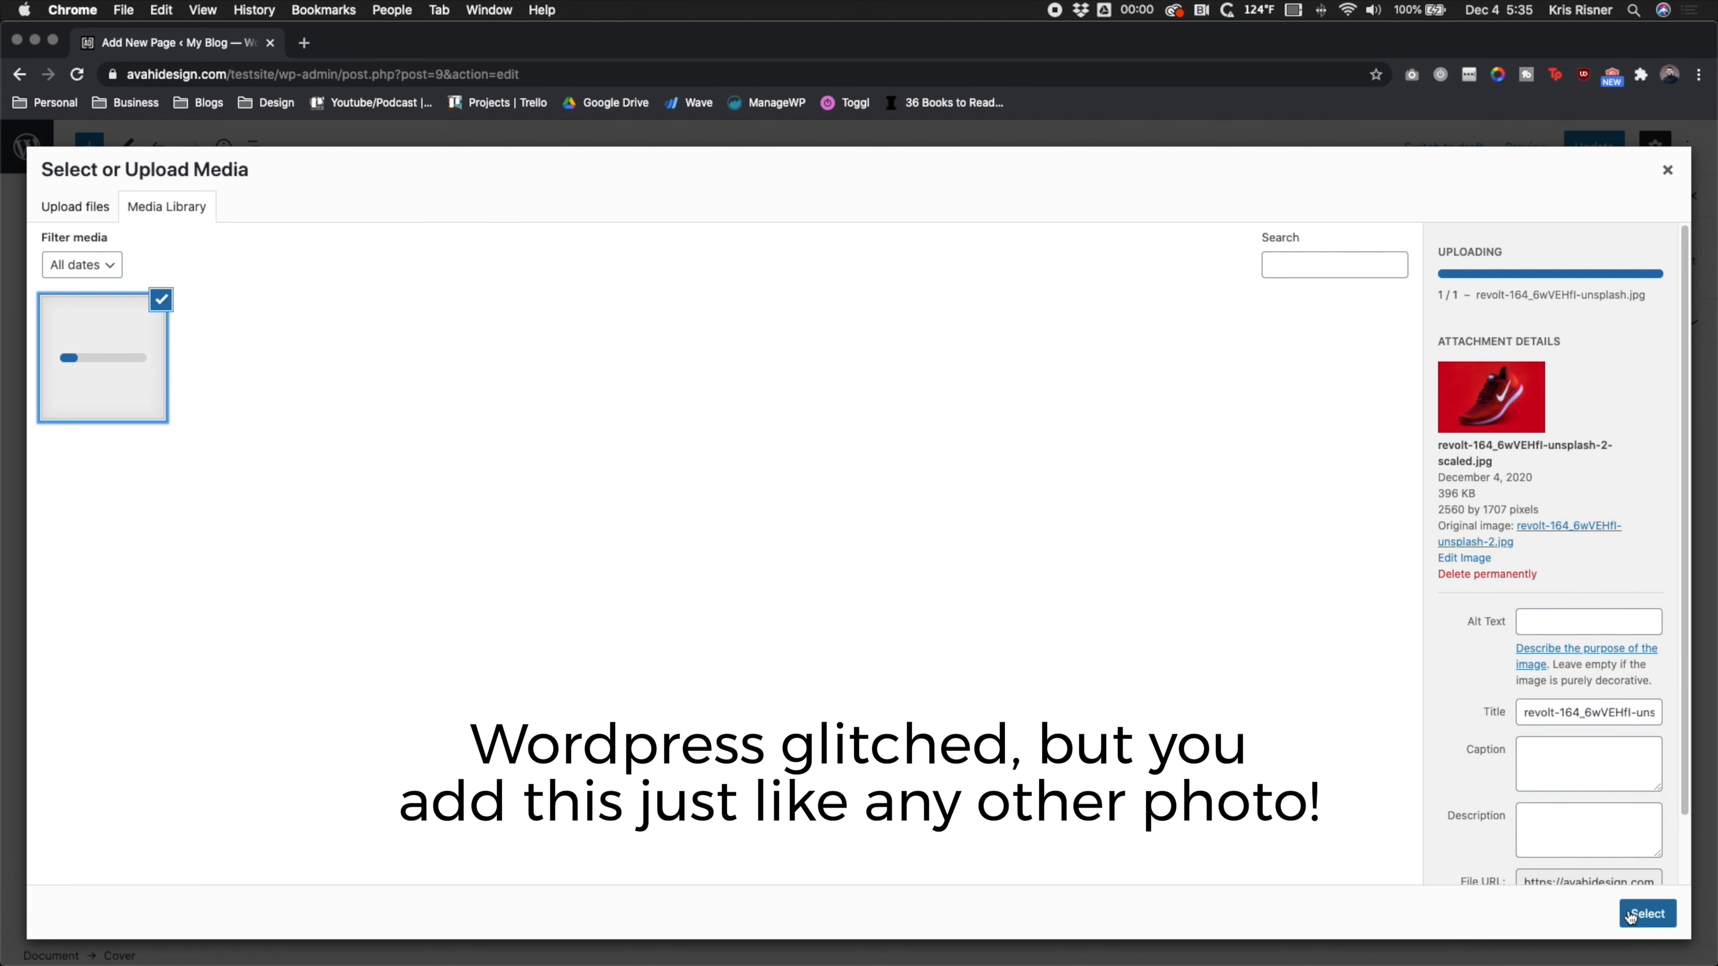
pyautogui.click(1644, 914)
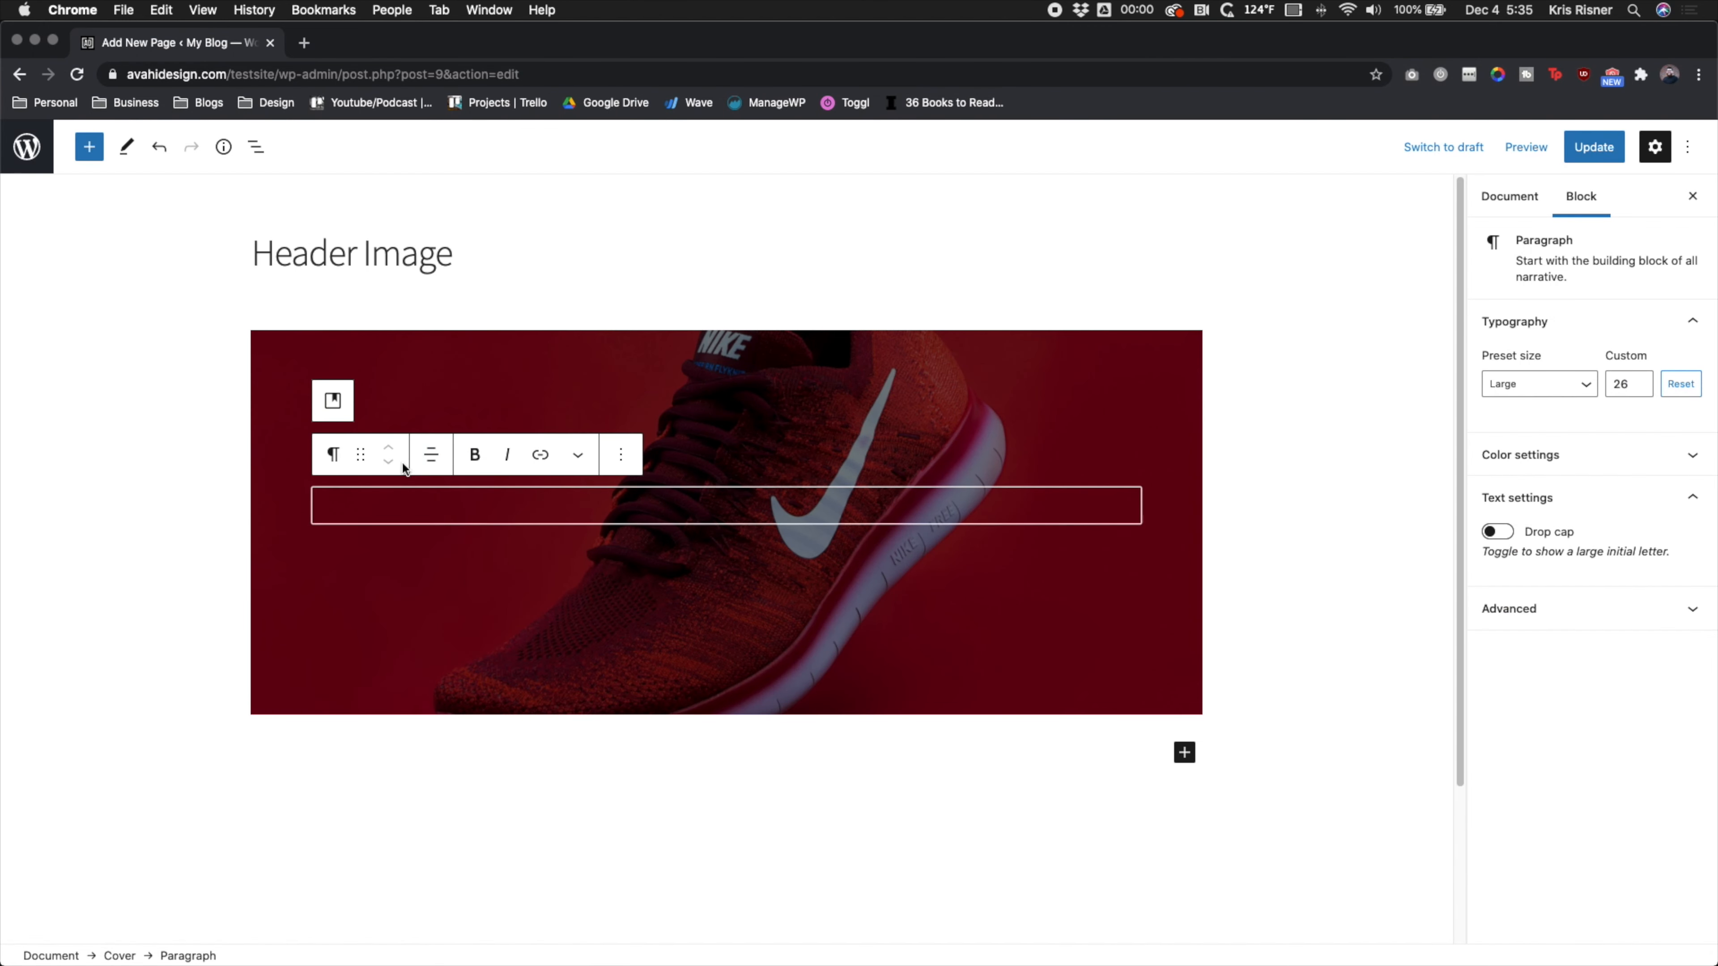
# Write NIKE SHOES on the cover and transform the paragraph into a heading.
pyautogui.write('H')
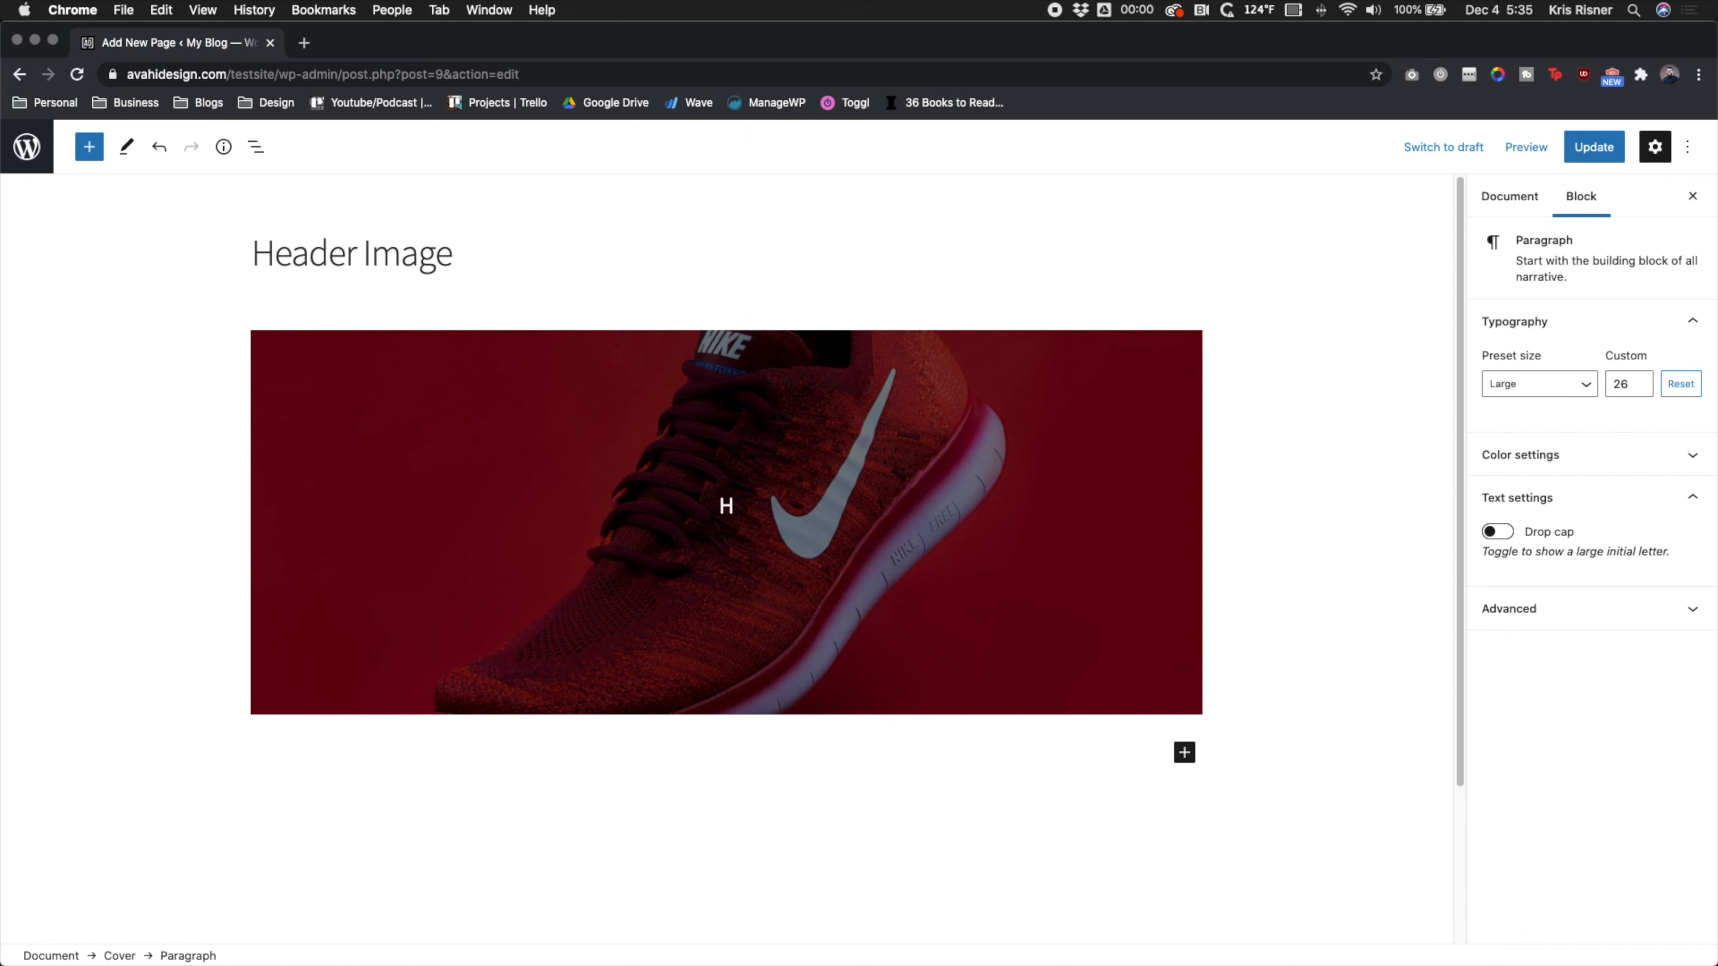
pyautogui.write('IKE SHOE')
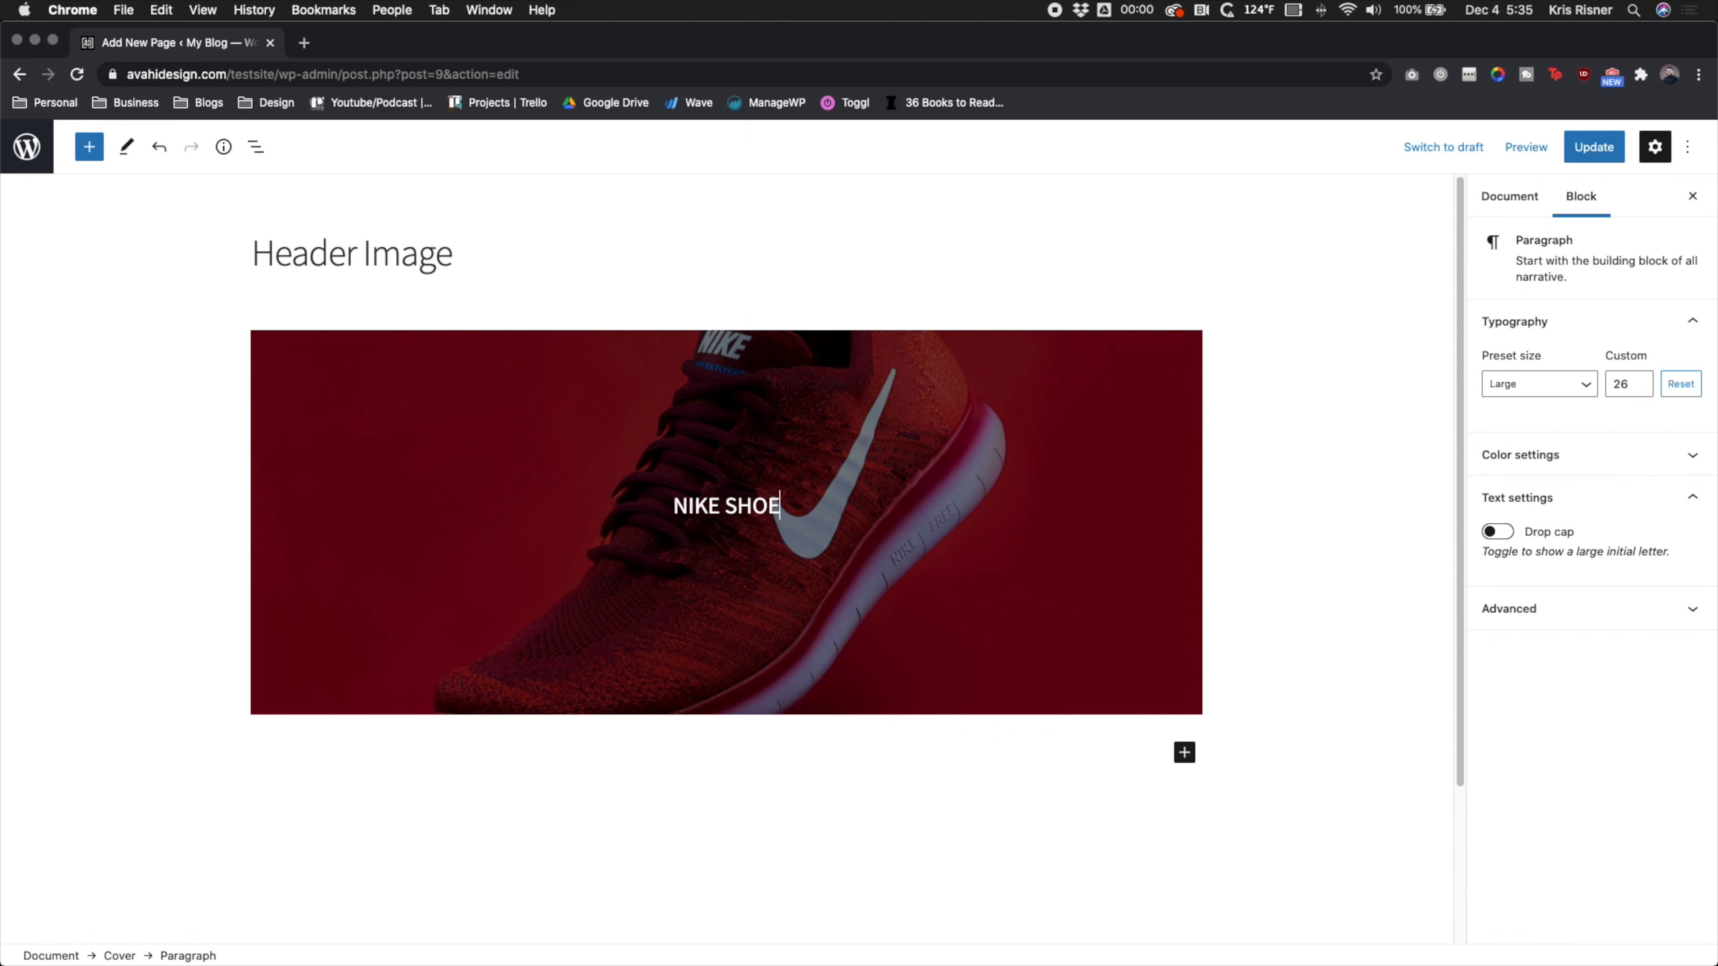
pyautogui.write('S')
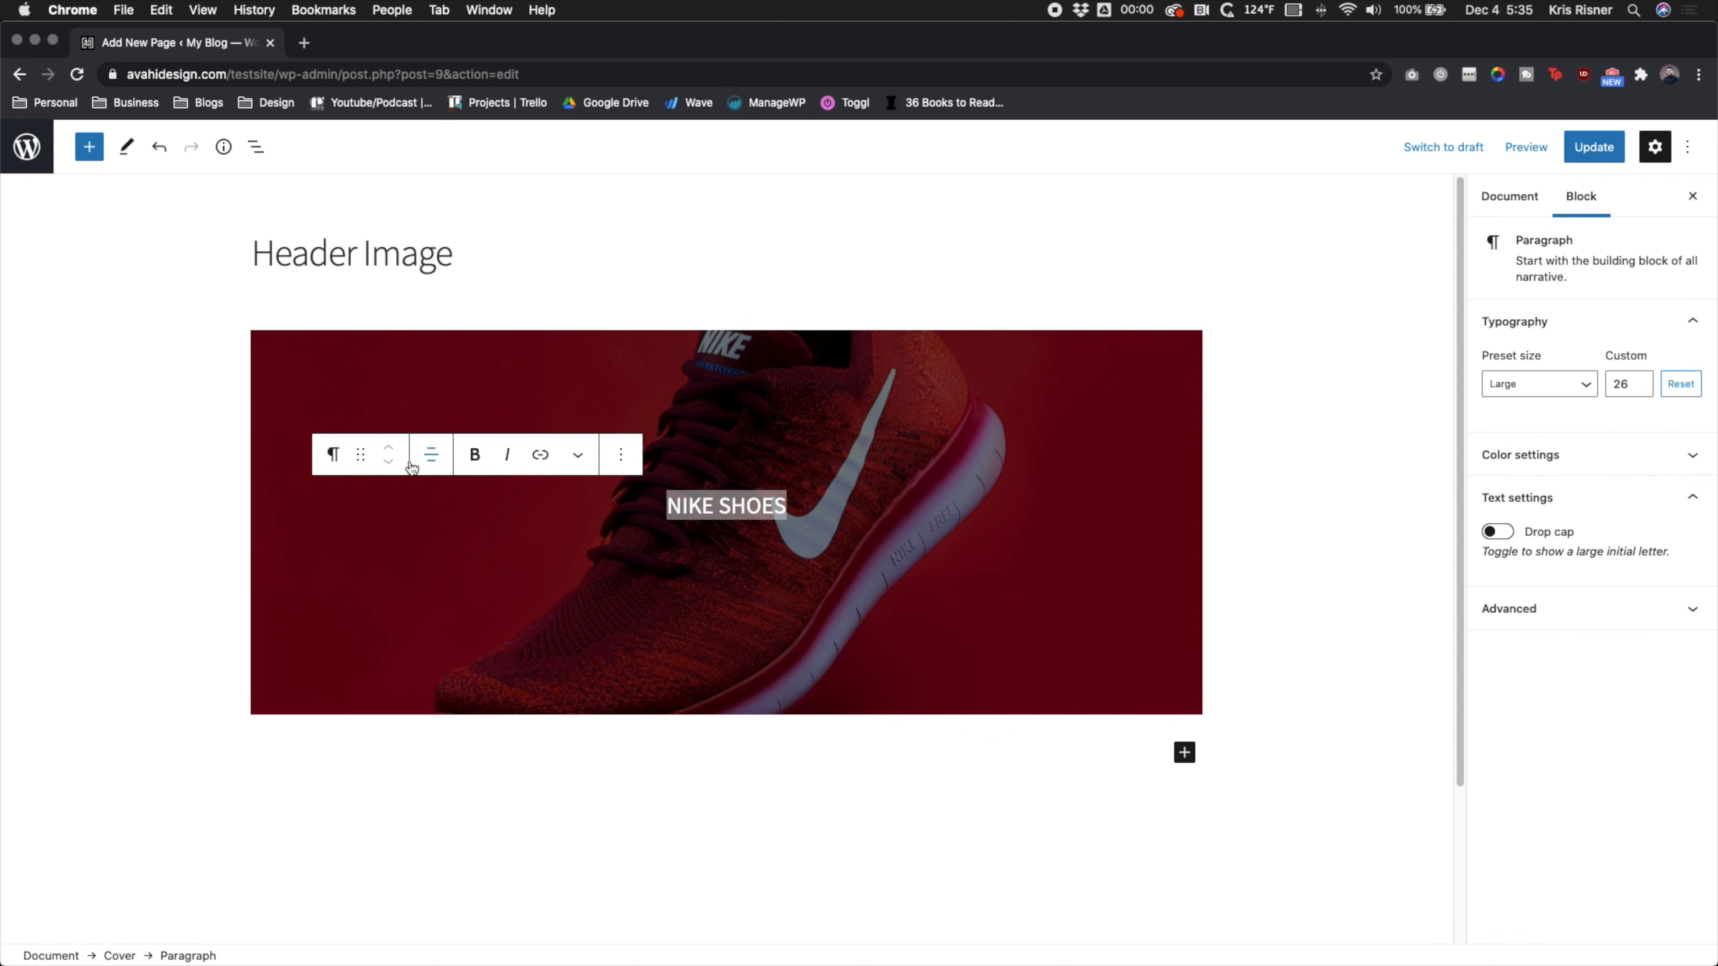
pyautogui.click(333, 454)
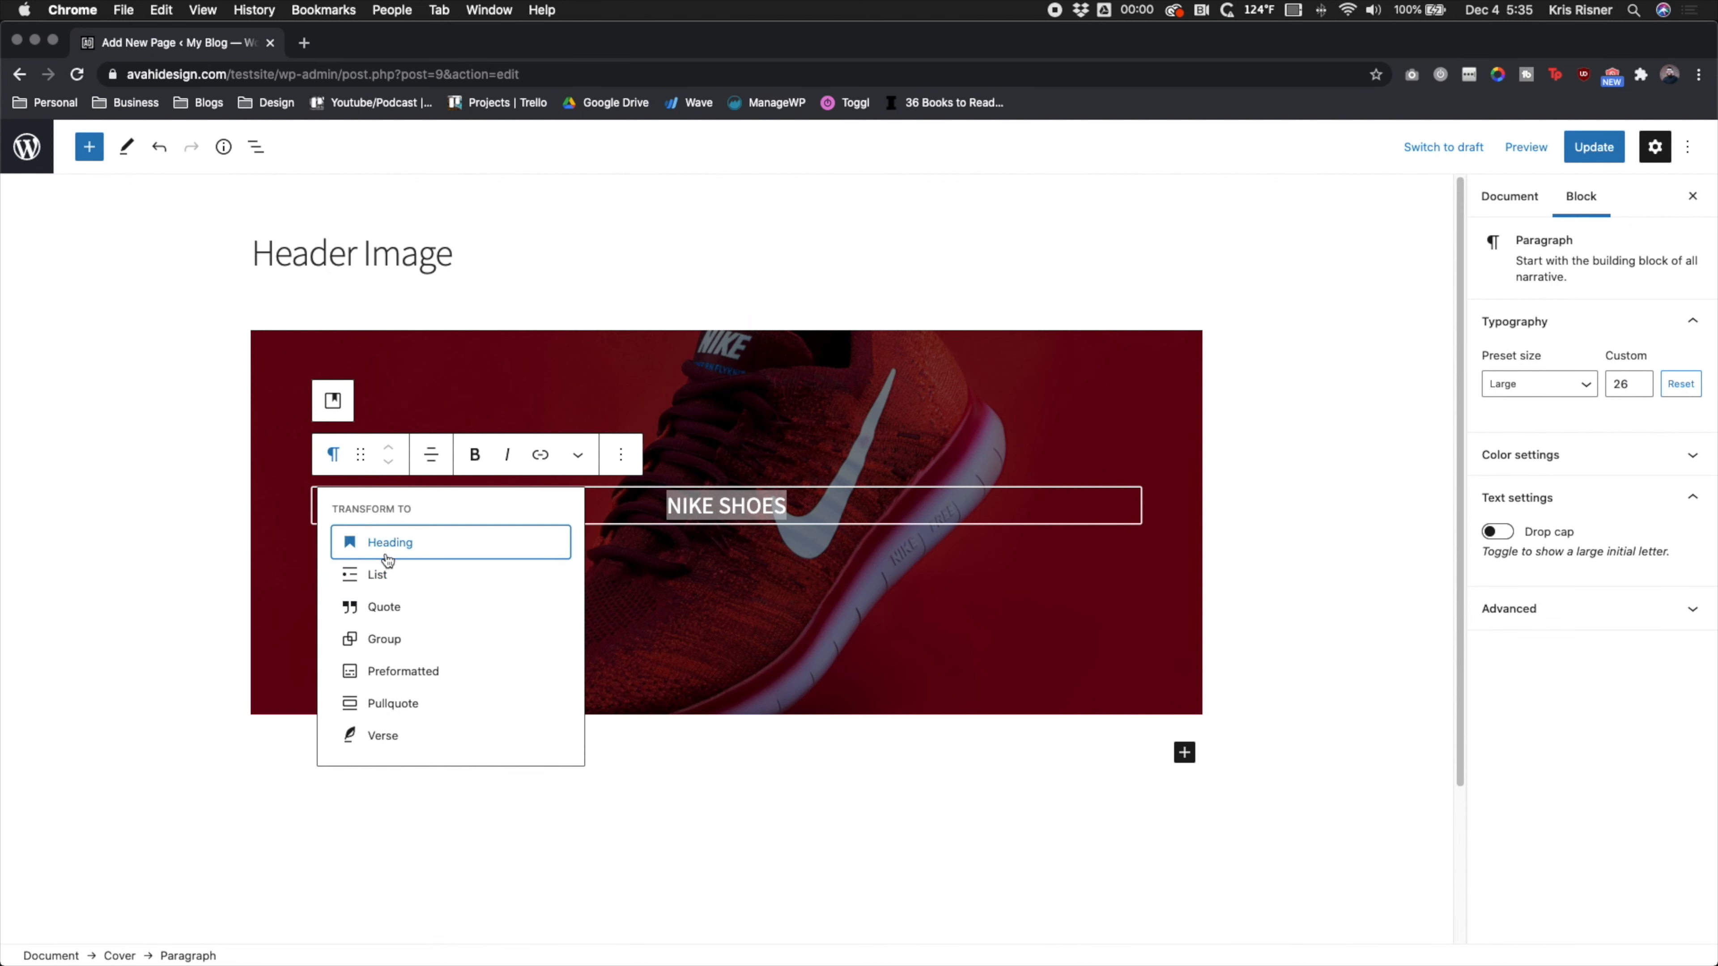
pyautogui.click(390, 542)
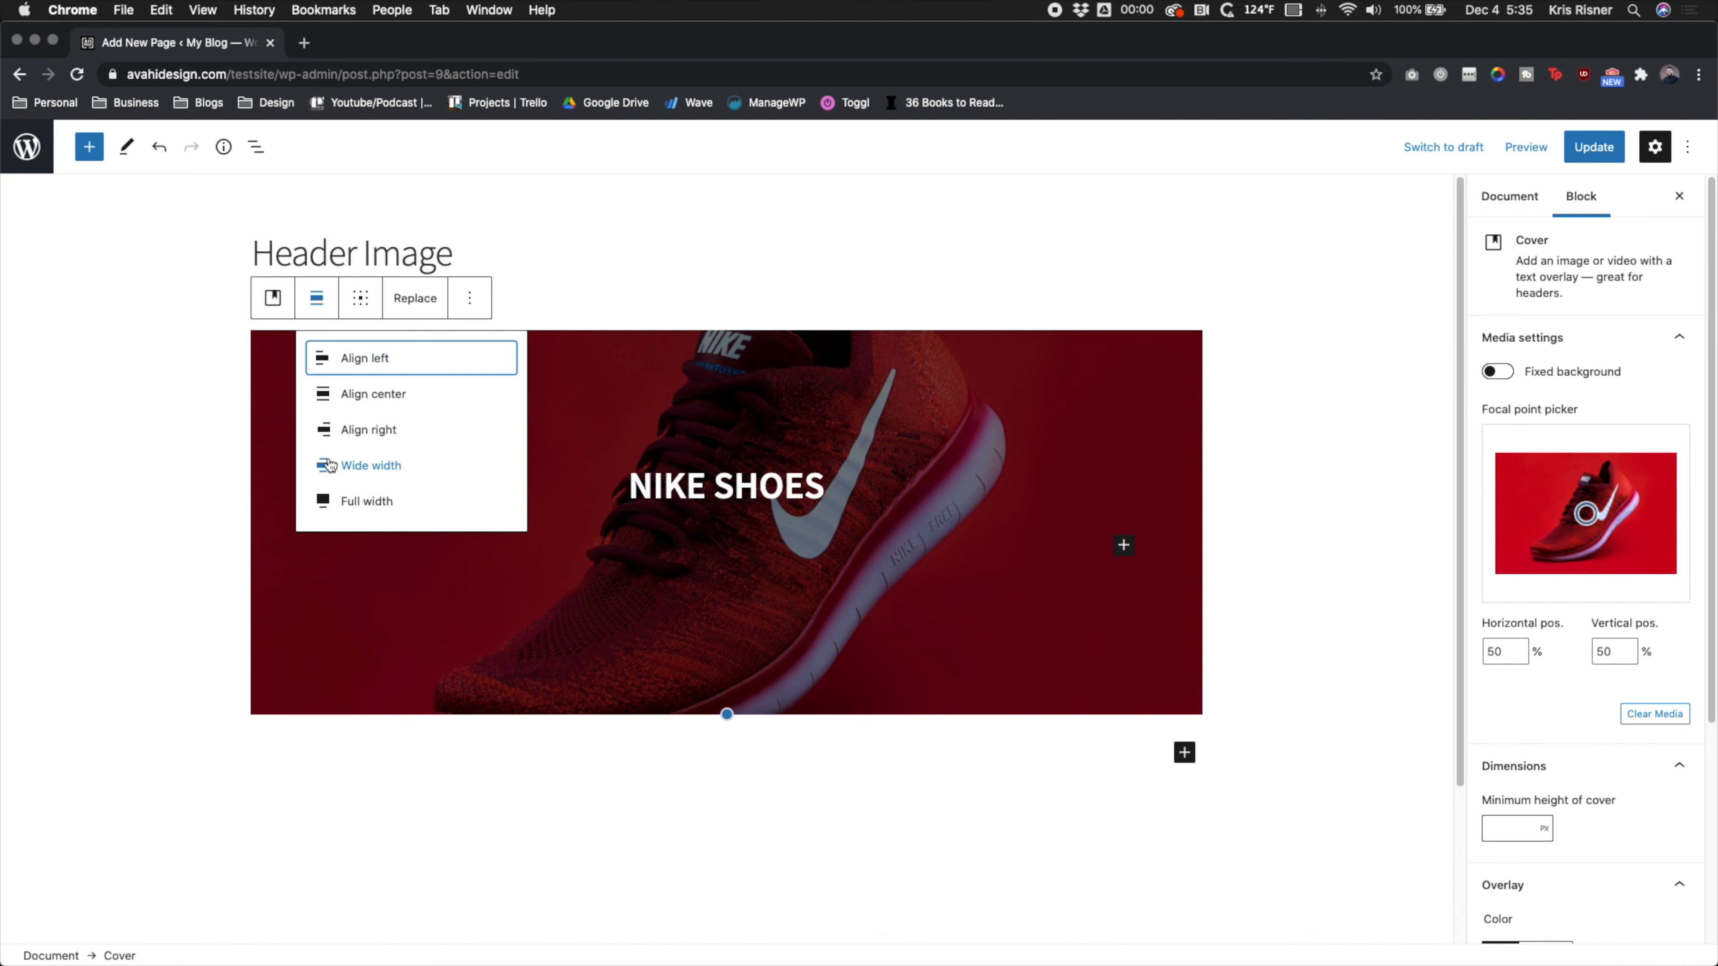
# Make the cover full width and resize its minimum height down to about 500 px.
pyautogui.click(367, 501)
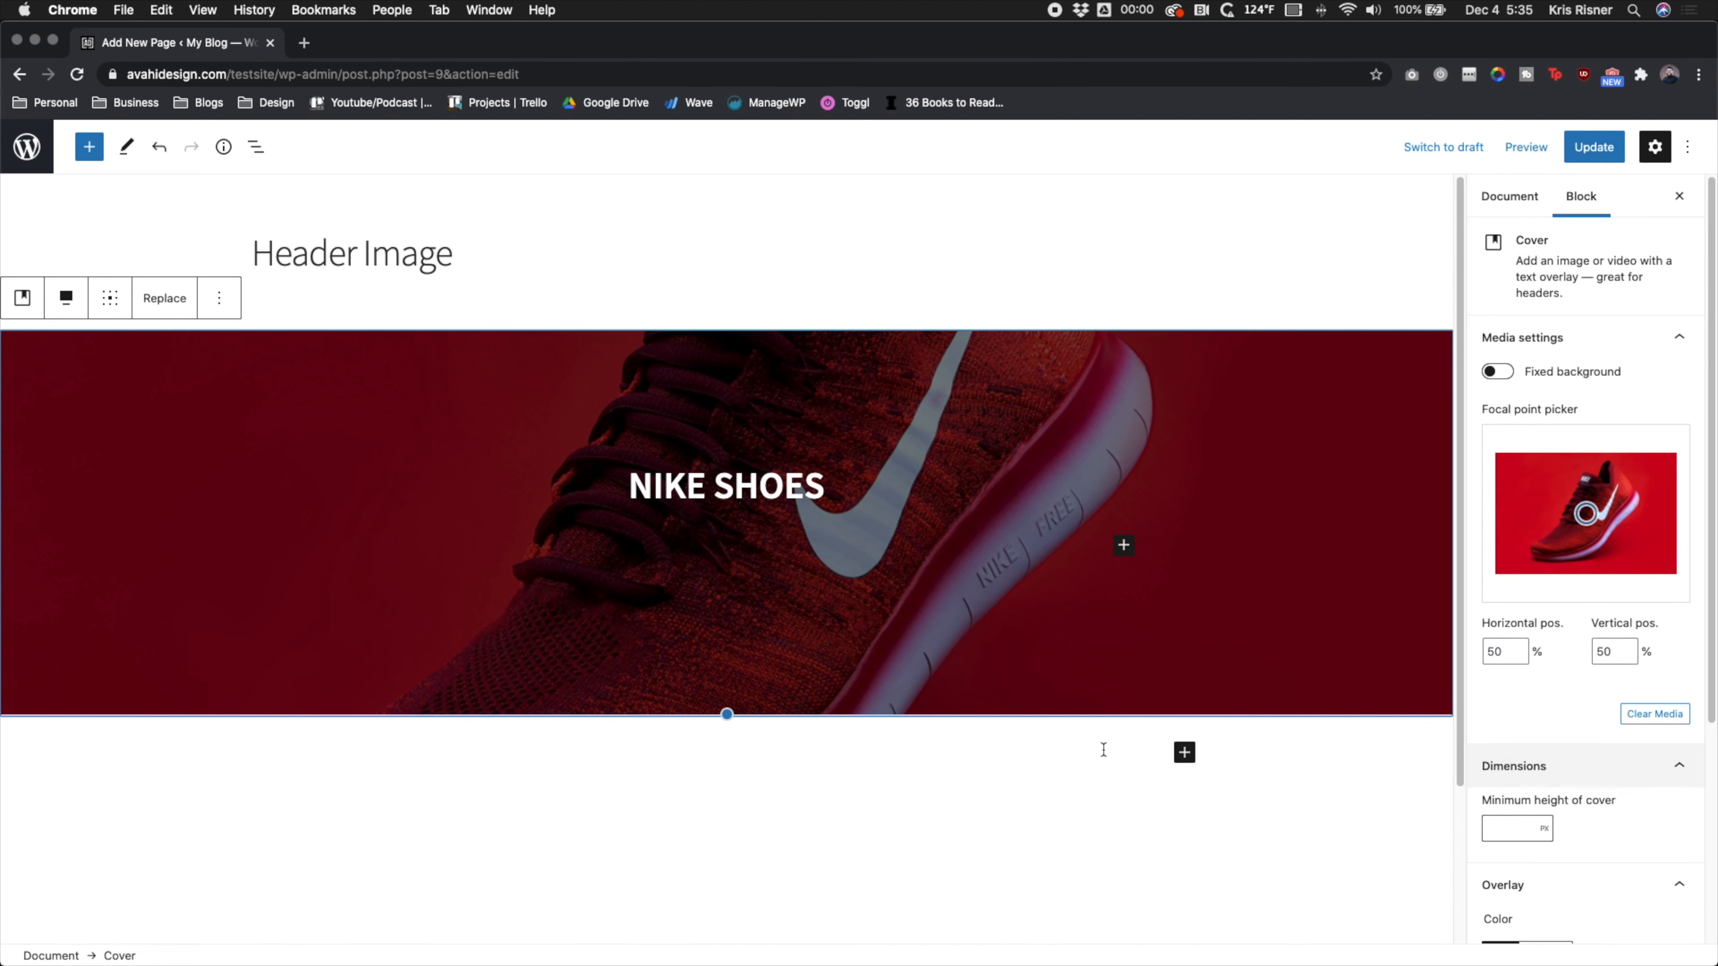
pyautogui.write('800')
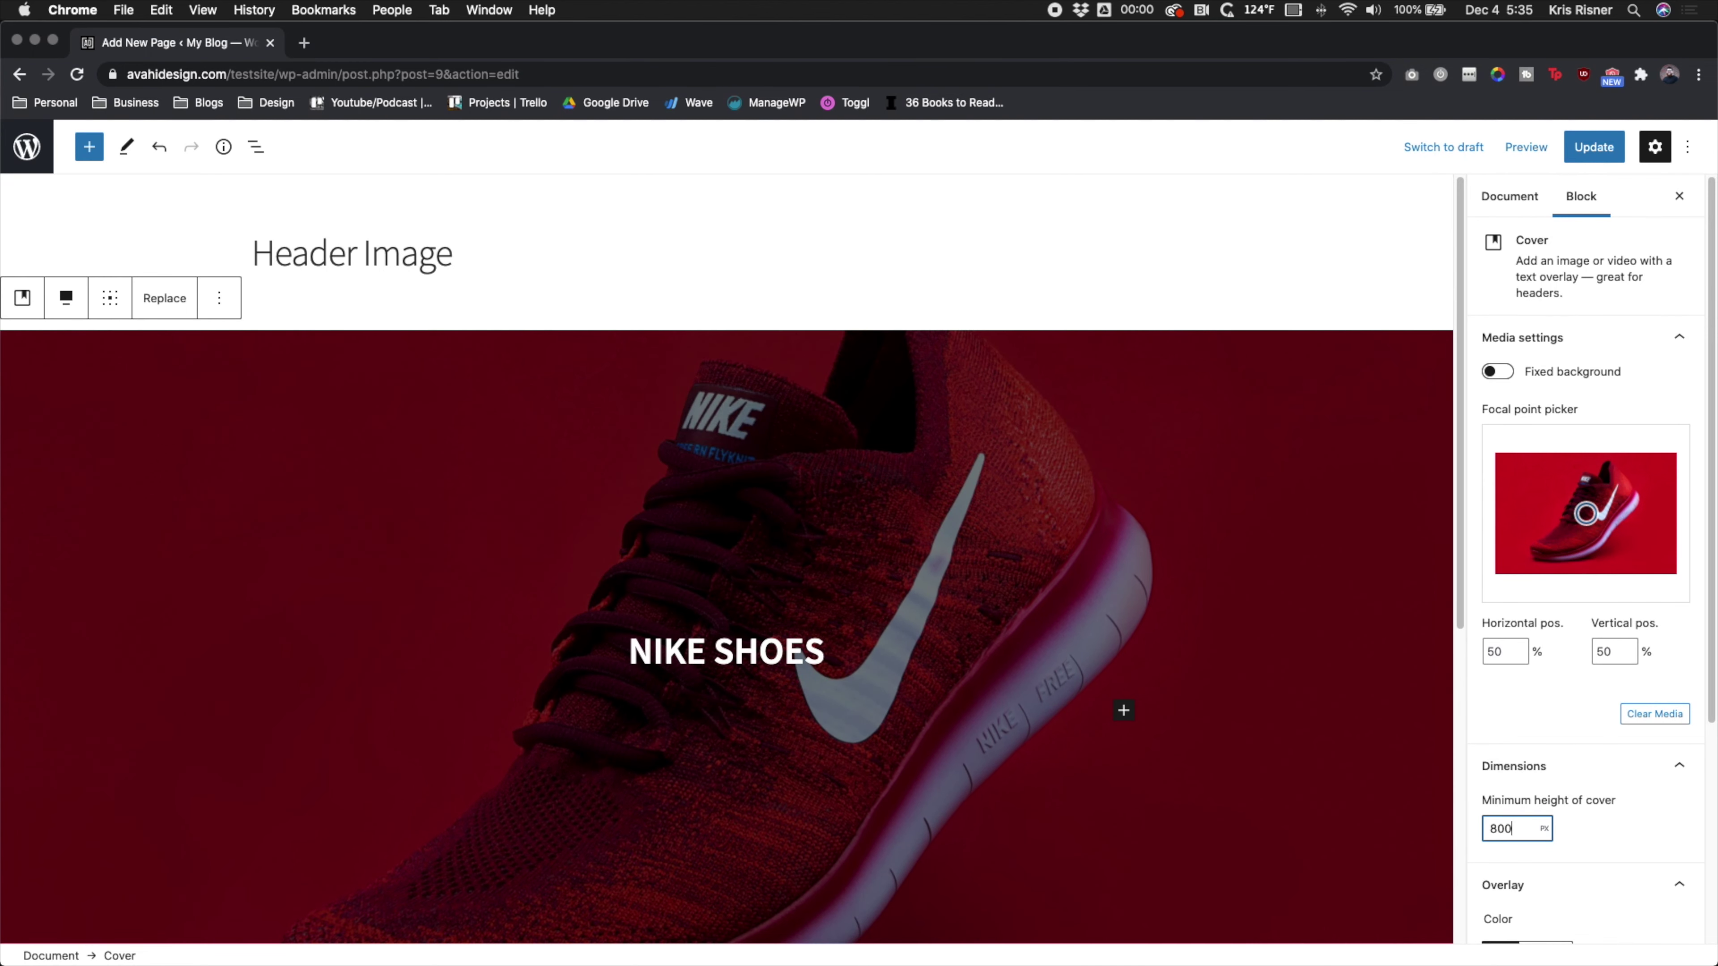
pyautogui.scroll(-3)
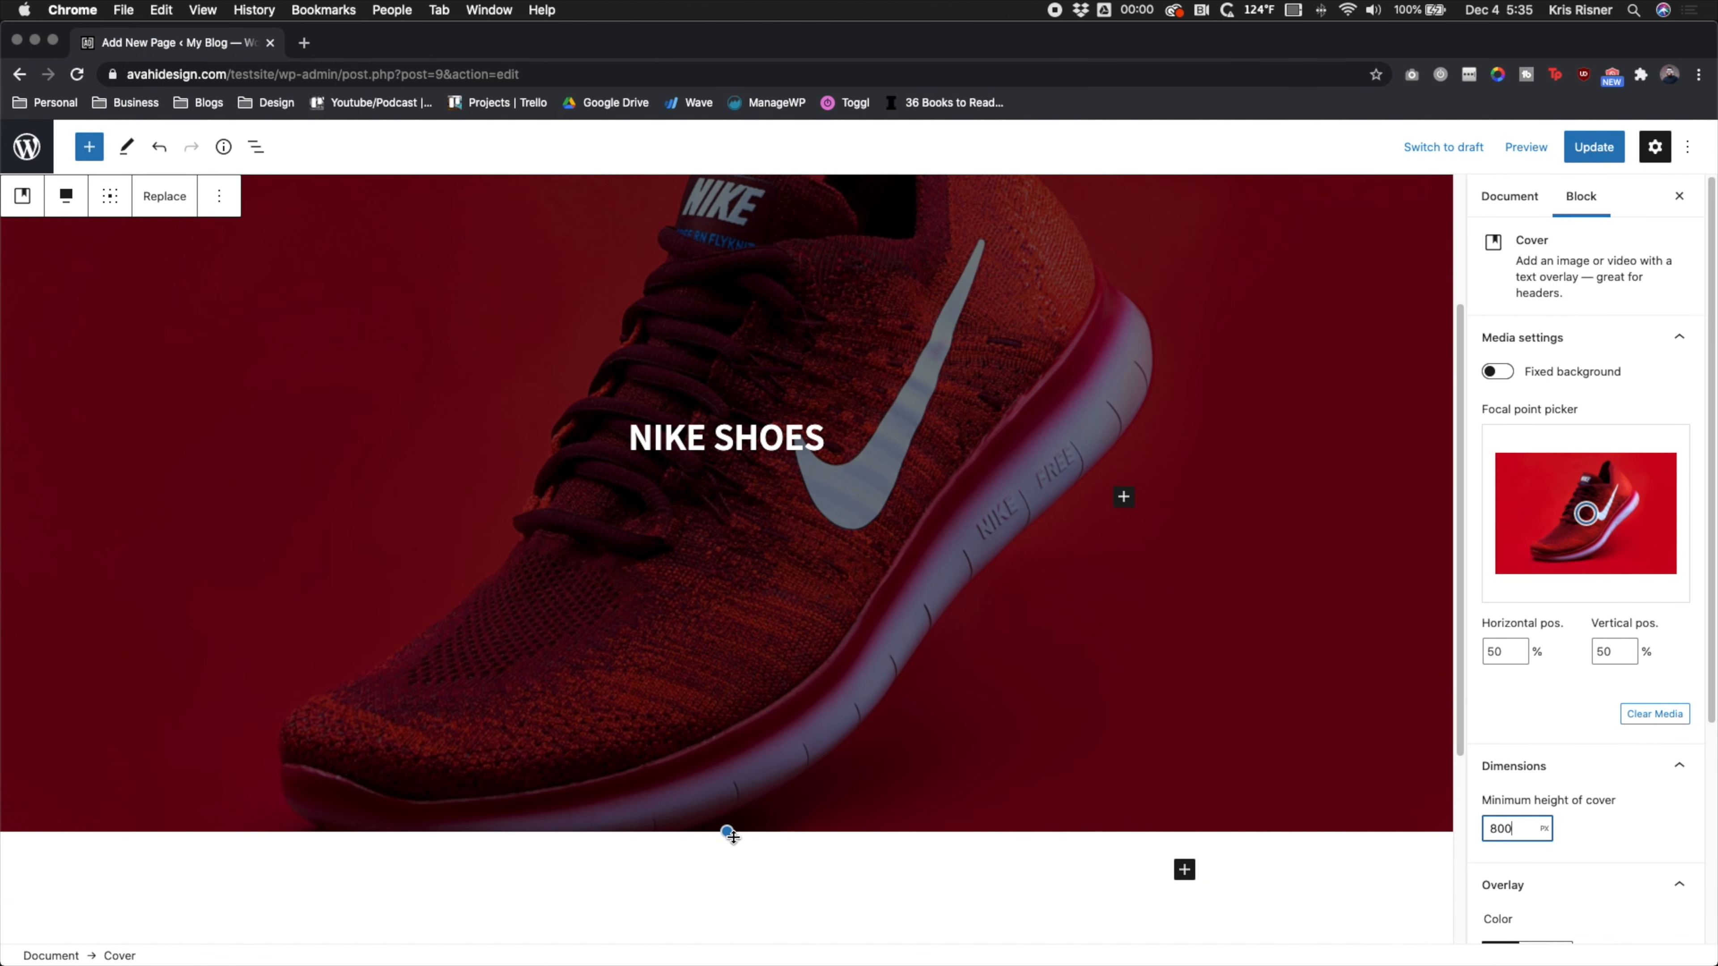
pyautogui.moveTo(727, 834); pyautogui.dragTo(733, 598)
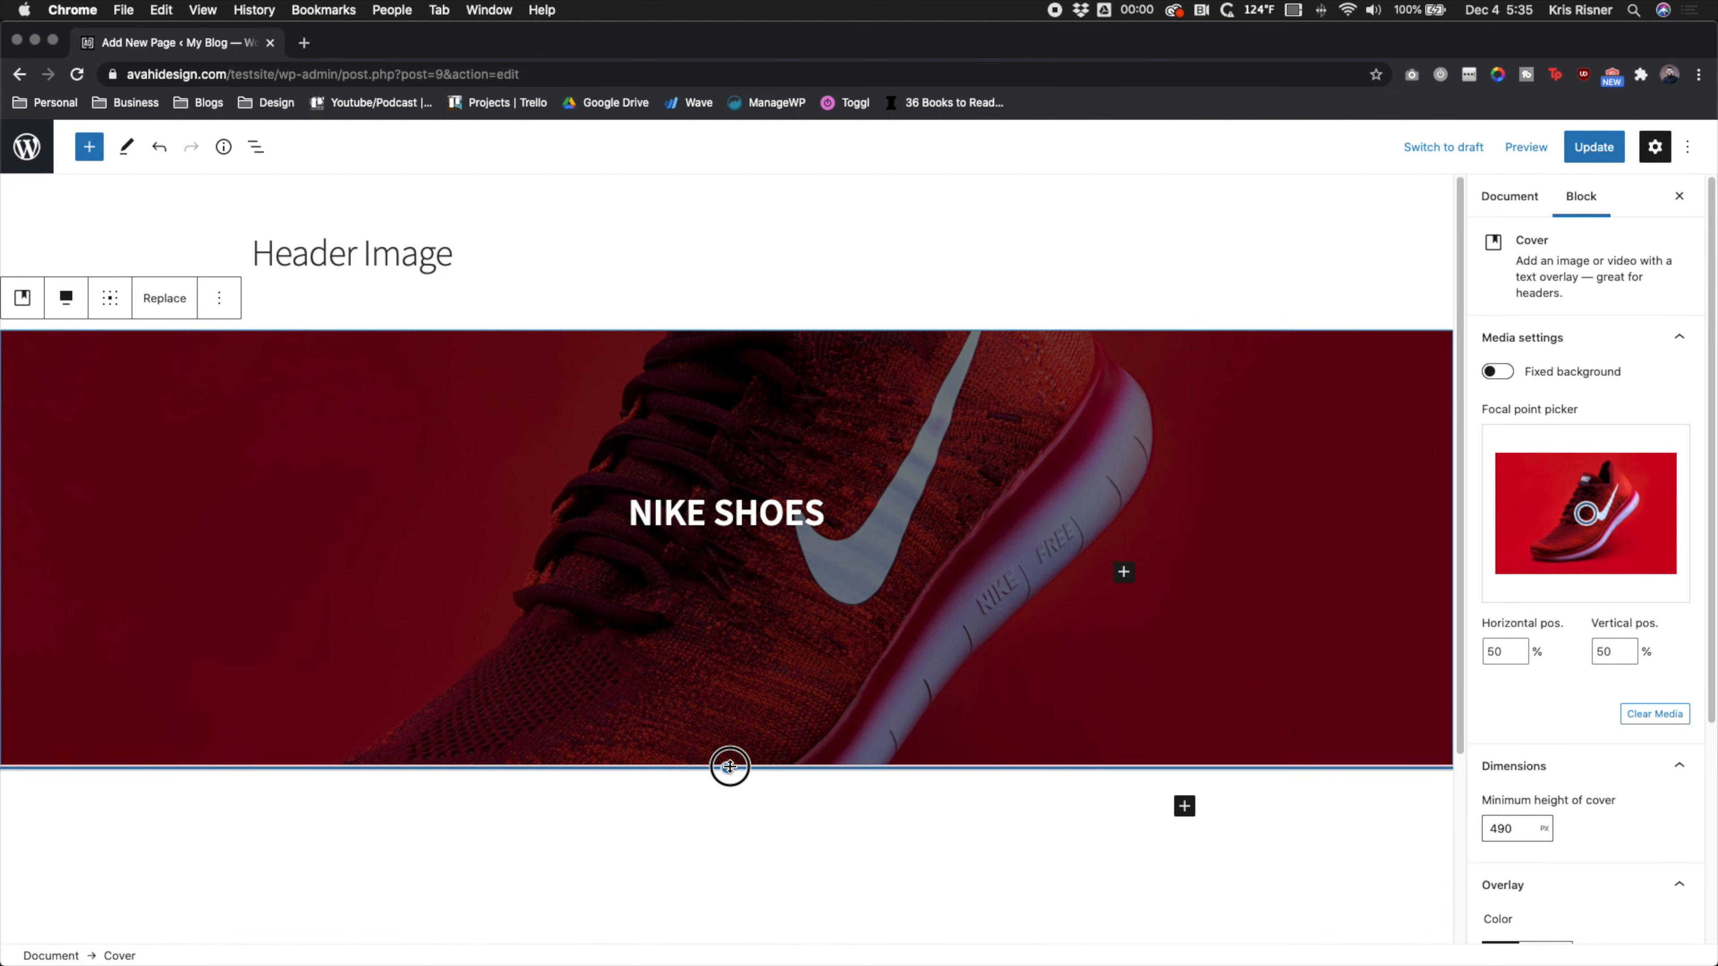
pyautogui.moveTo(729, 767); pyautogui.dragTo(728, 780)
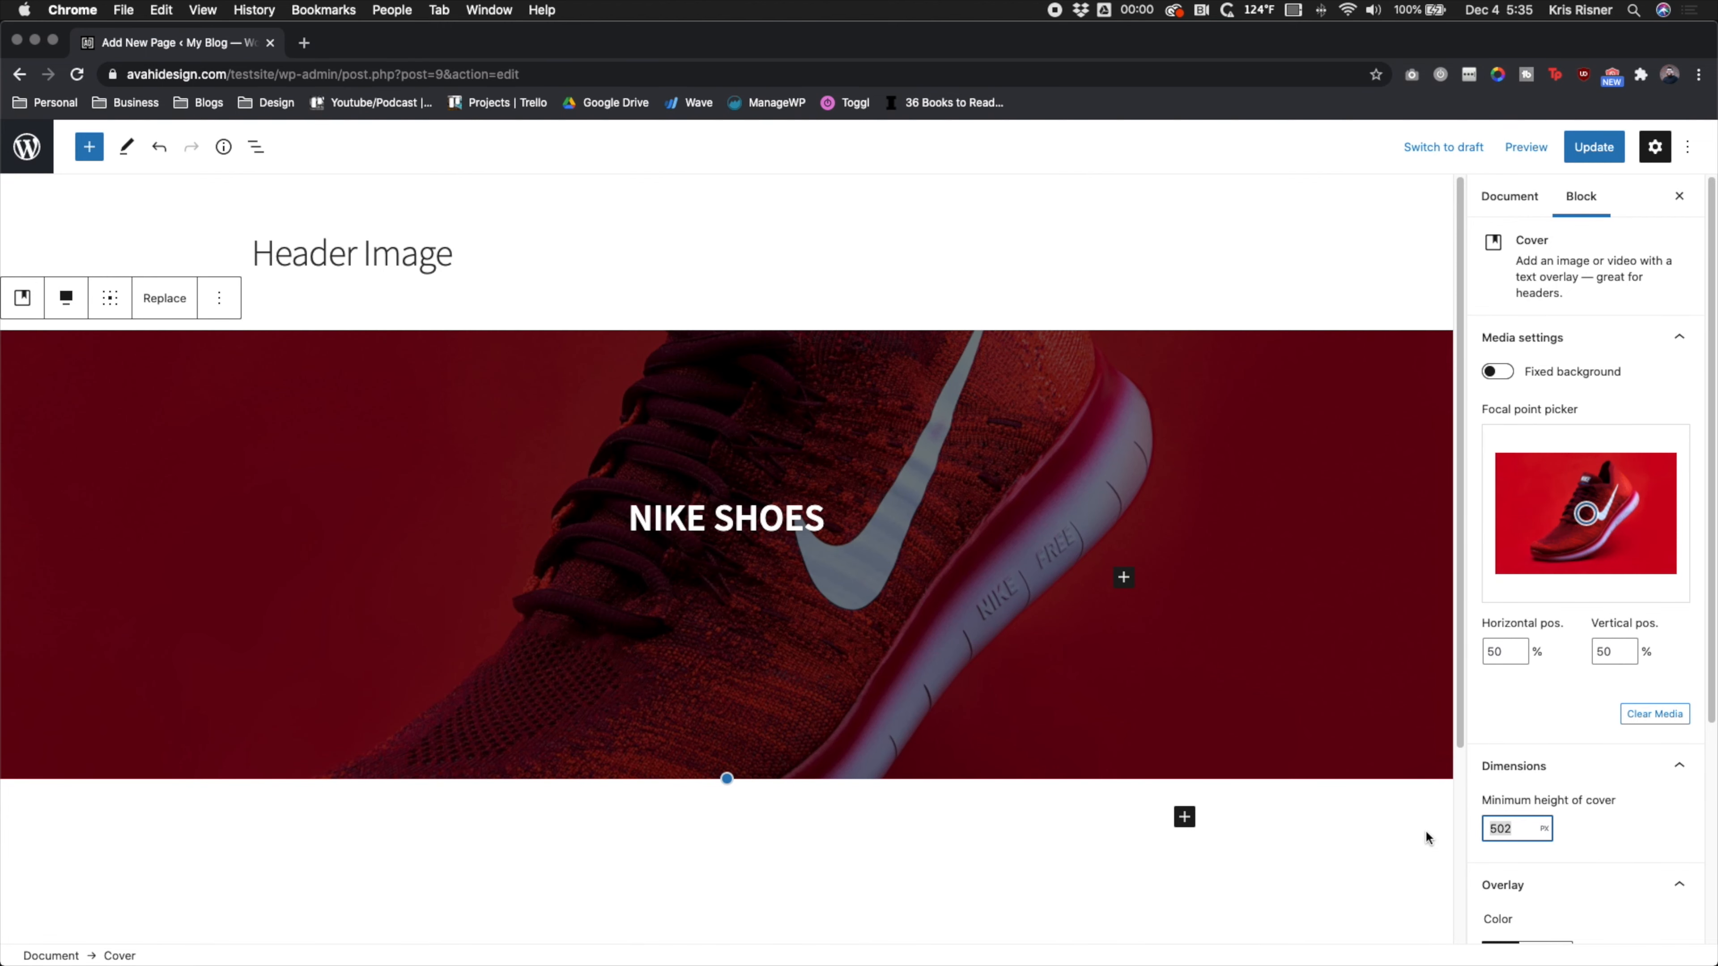
pyautogui.click(1123, 577)
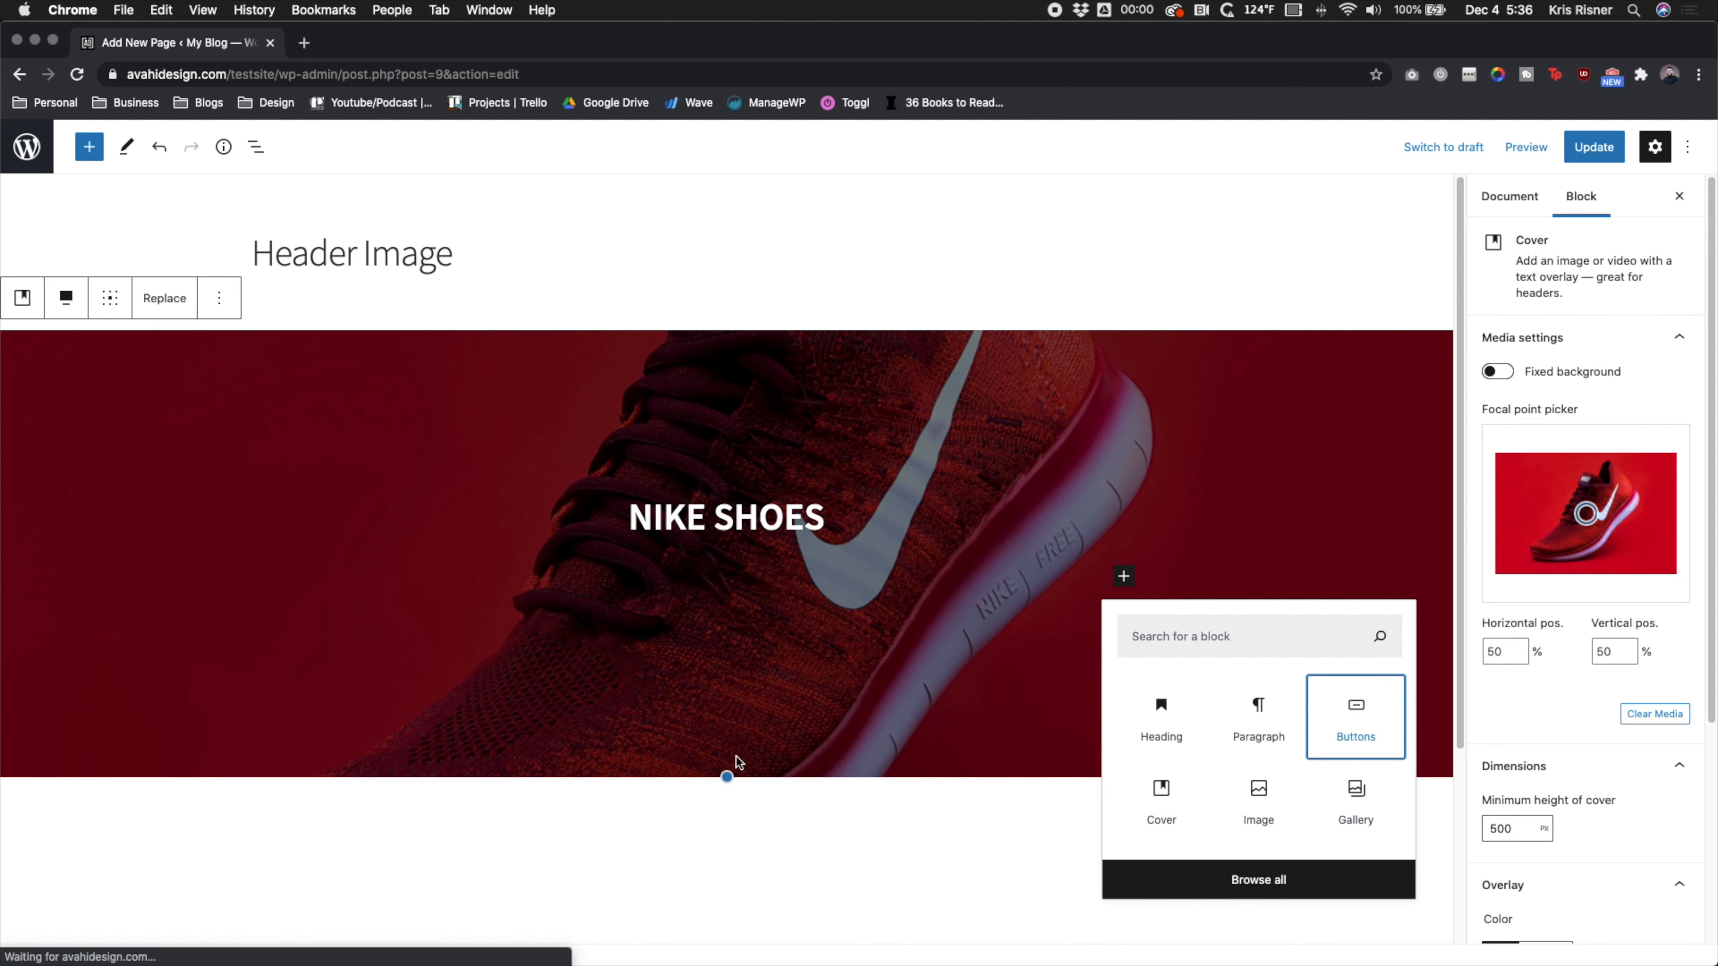
# Add a Buttons block with TEST and TEST 2 beneath the NIKE SHOES heading.
pyautogui.click(1356, 717)
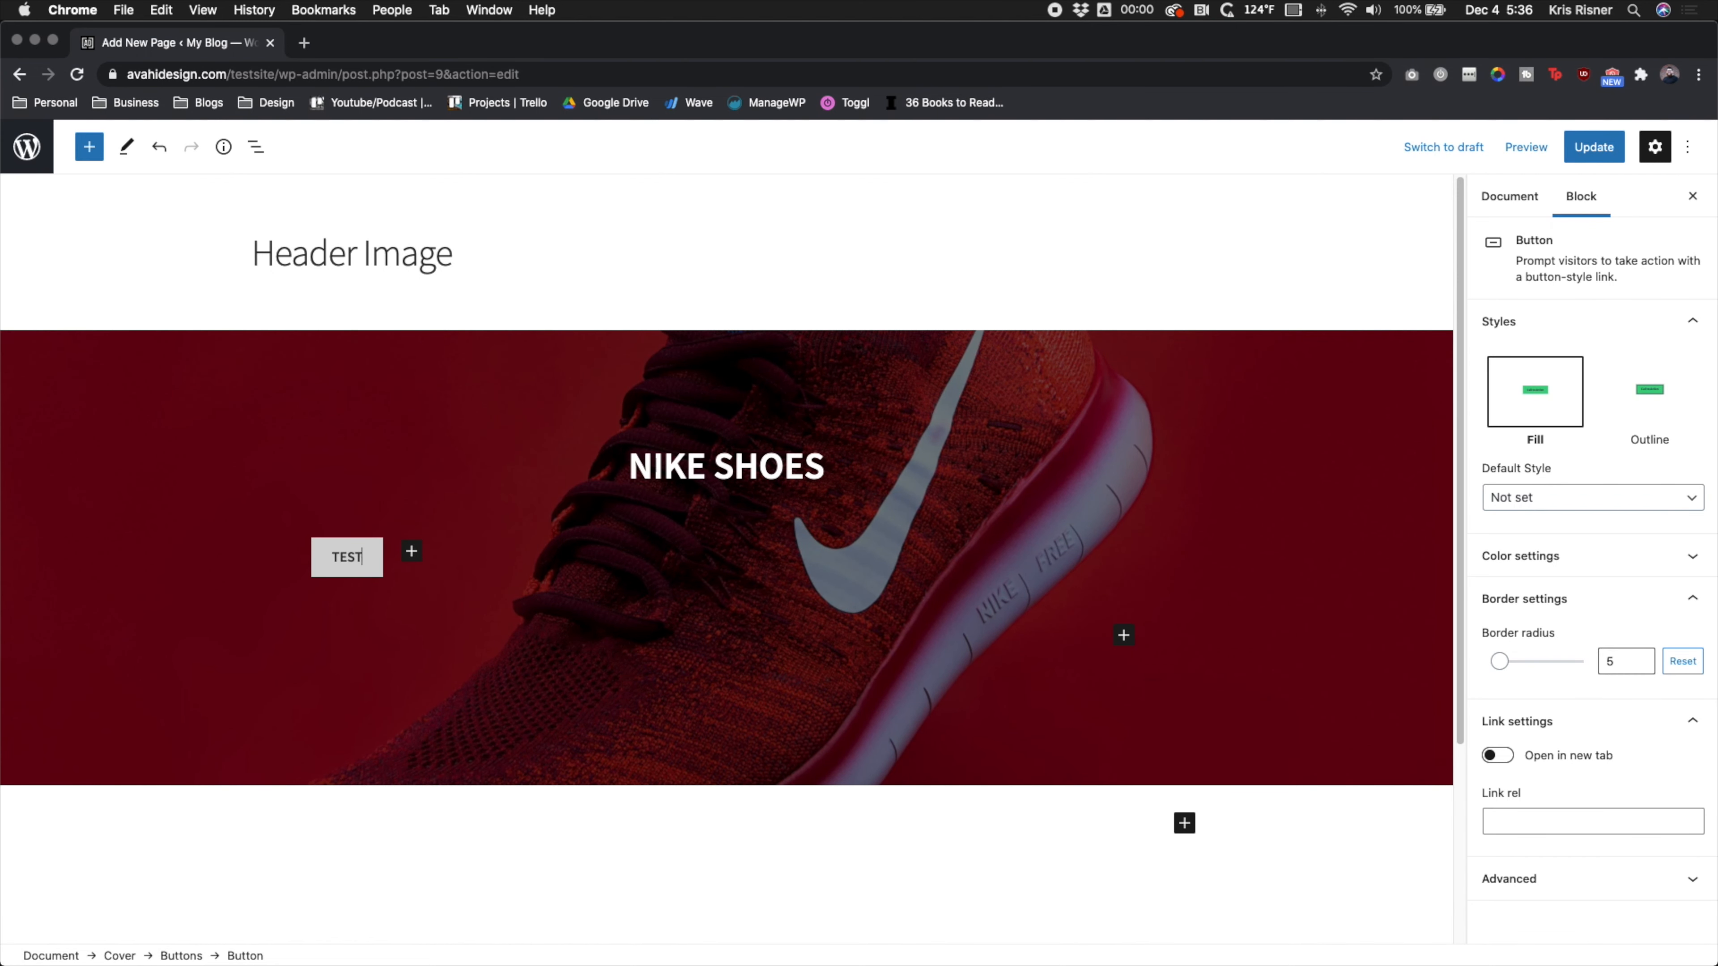
pyautogui.click(411, 551)
pyautogui.write('TEST 2')
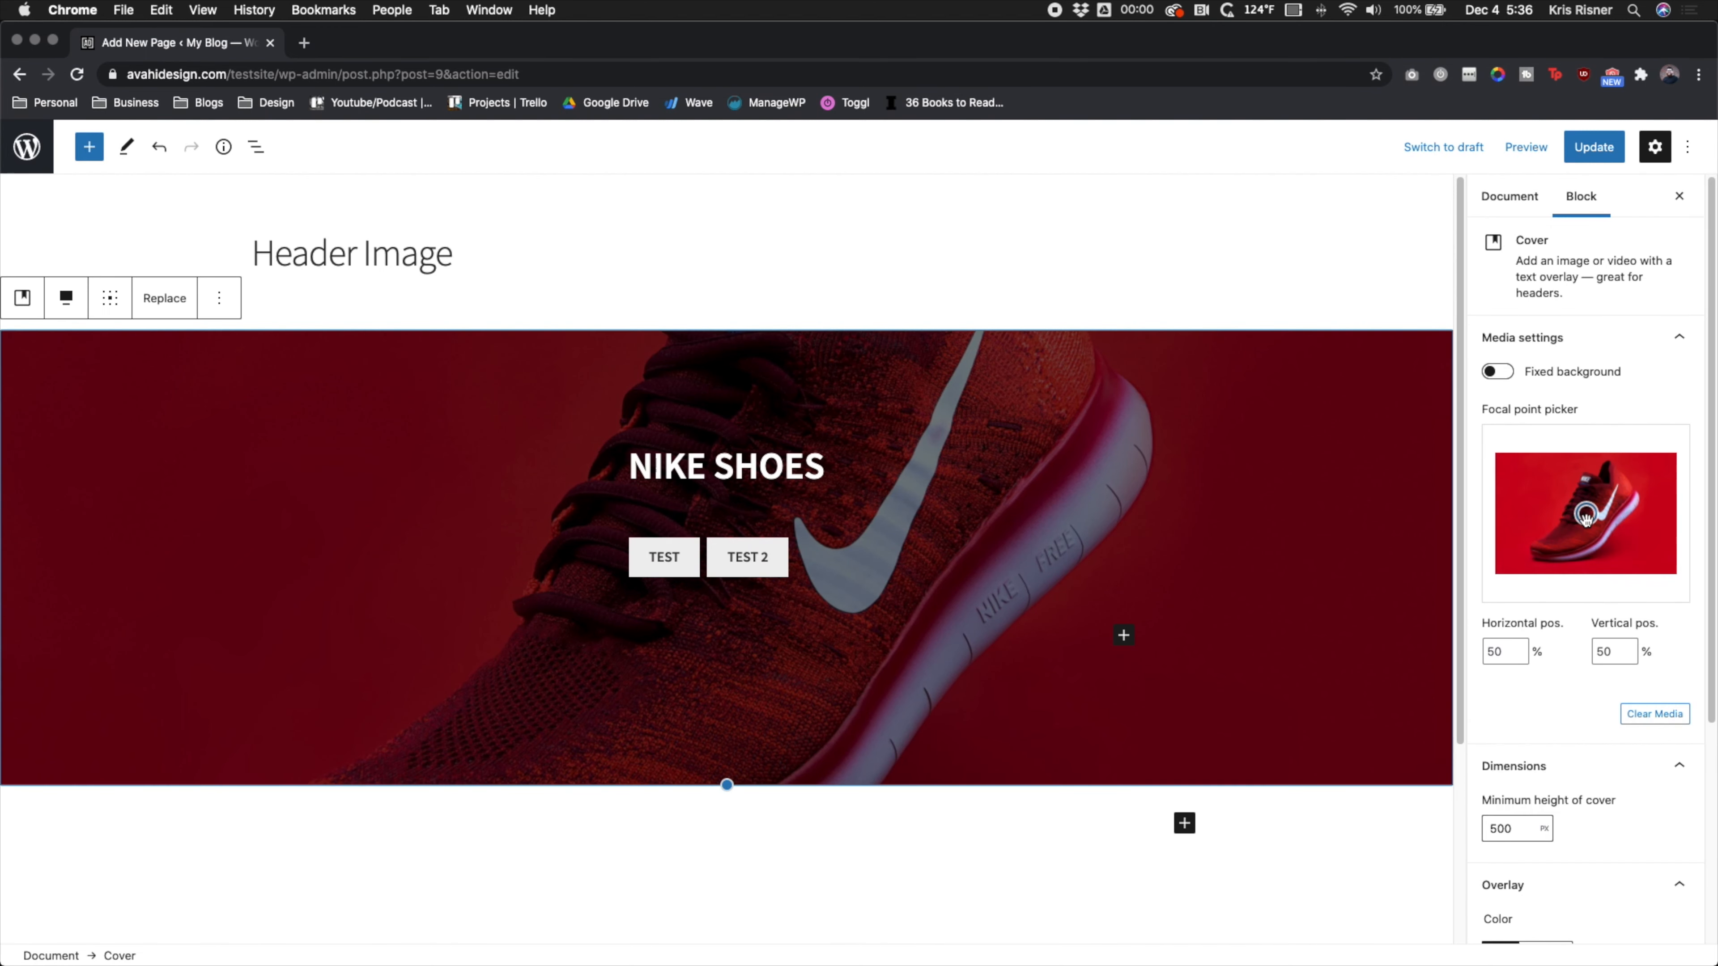
# Move the cover photo's focal point around and try overlay opacity from fully black to nearly clear.
pyautogui.moveTo(1585, 514); pyautogui.dragTo(1580, 490)
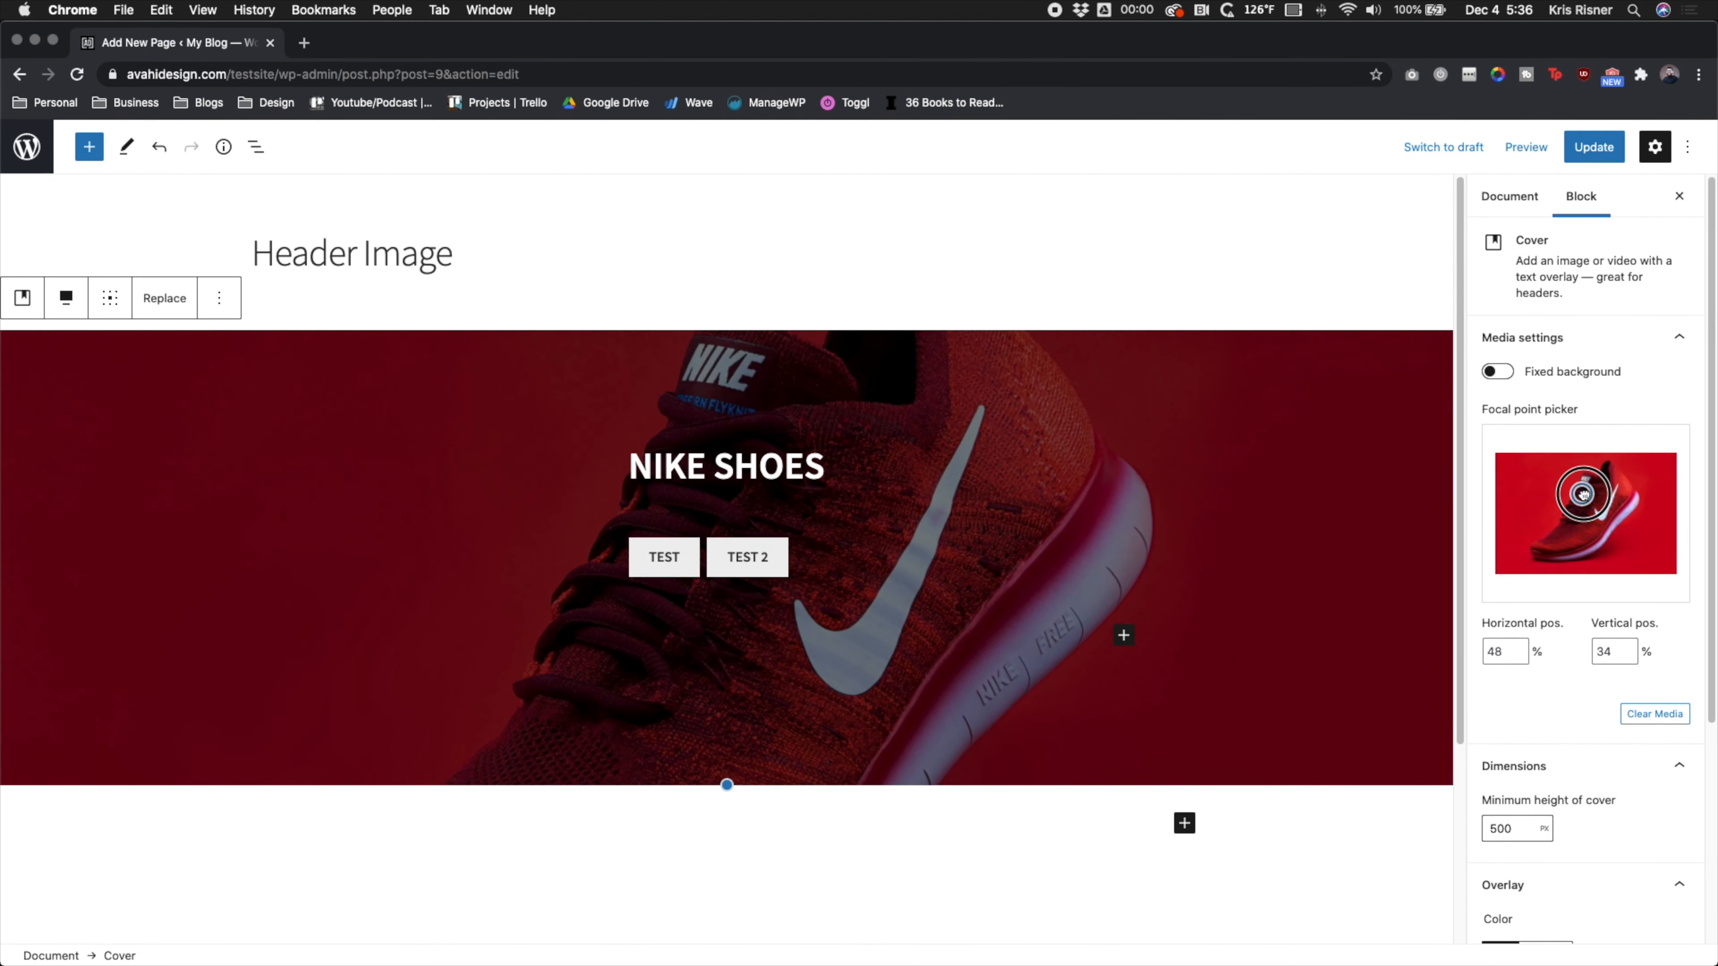
pyautogui.moveTo(1584, 493); pyautogui.dragTo(1576, 552)
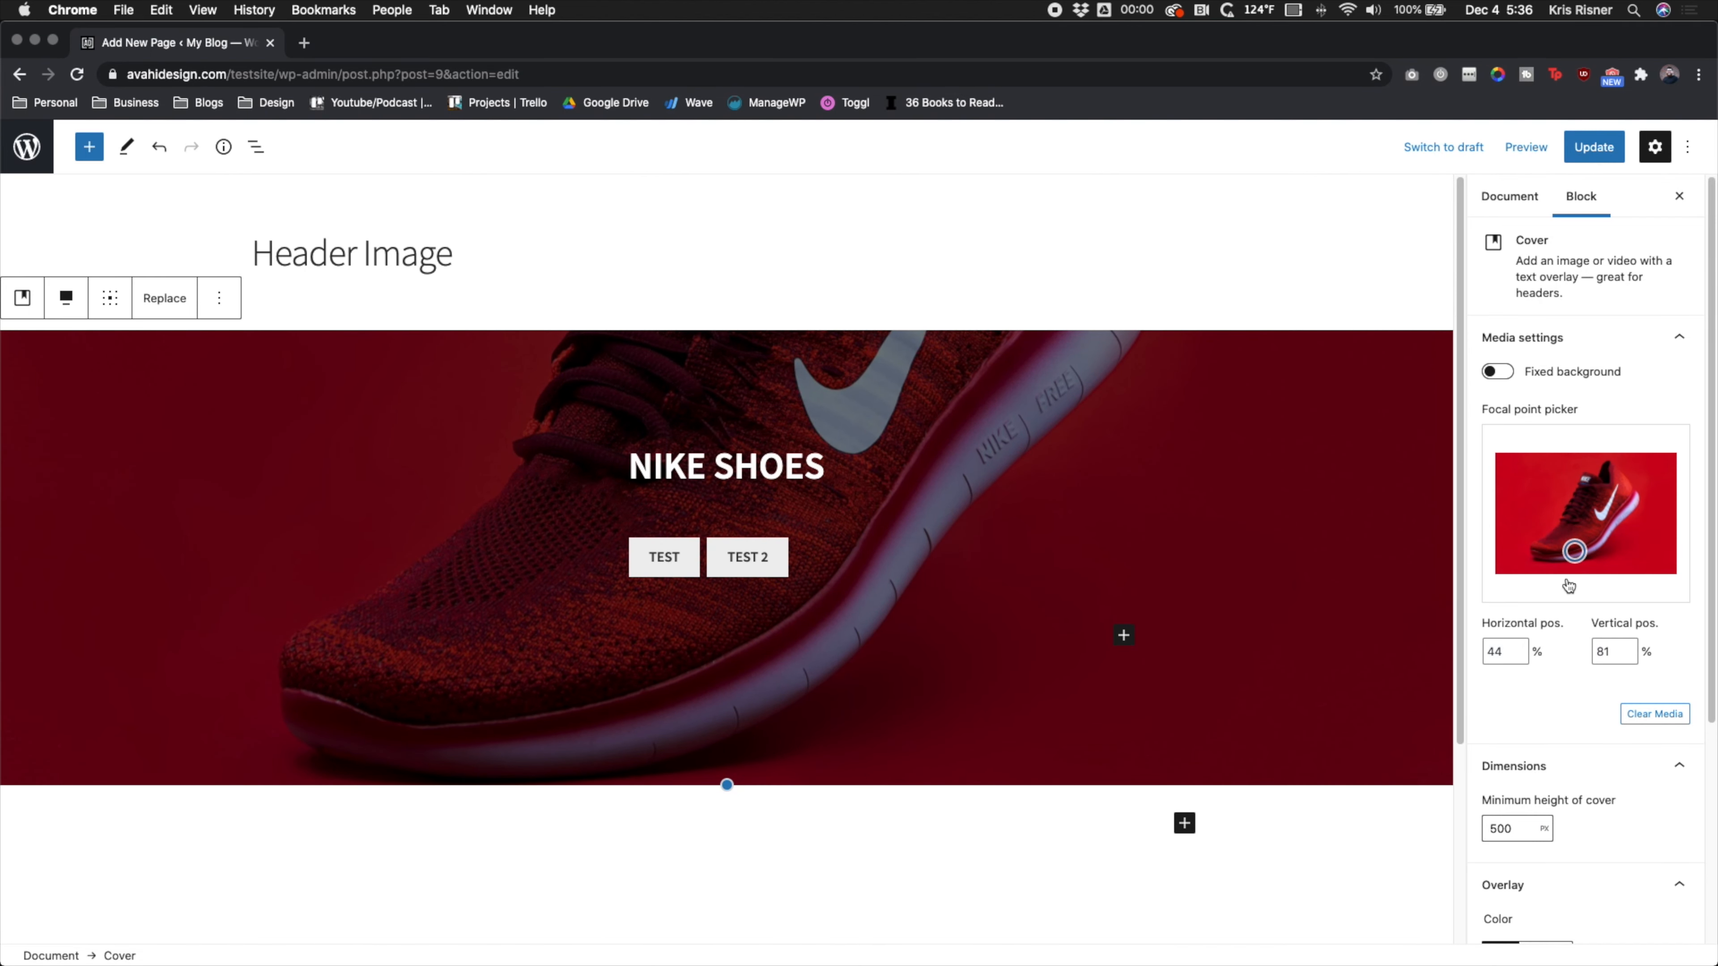
pyautogui.moveTo(1574, 551); pyautogui.dragTo(1586, 522)
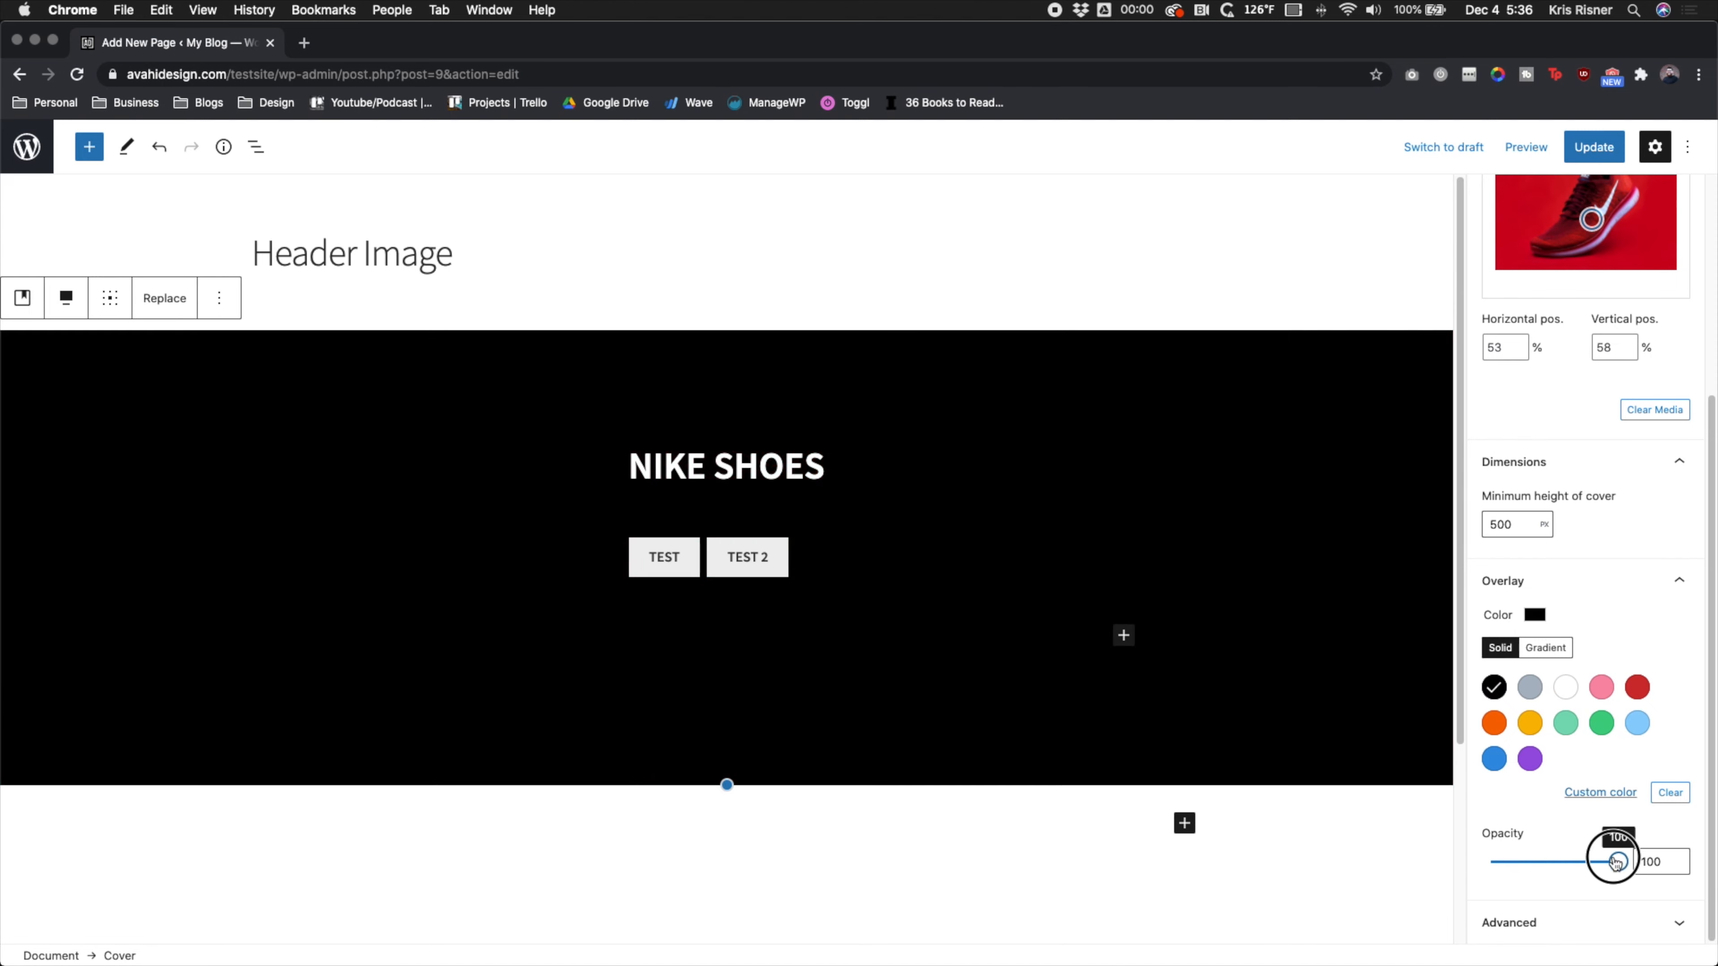
pyautogui.moveTo(1613, 861); pyautogui.dragTo(1490, 861)
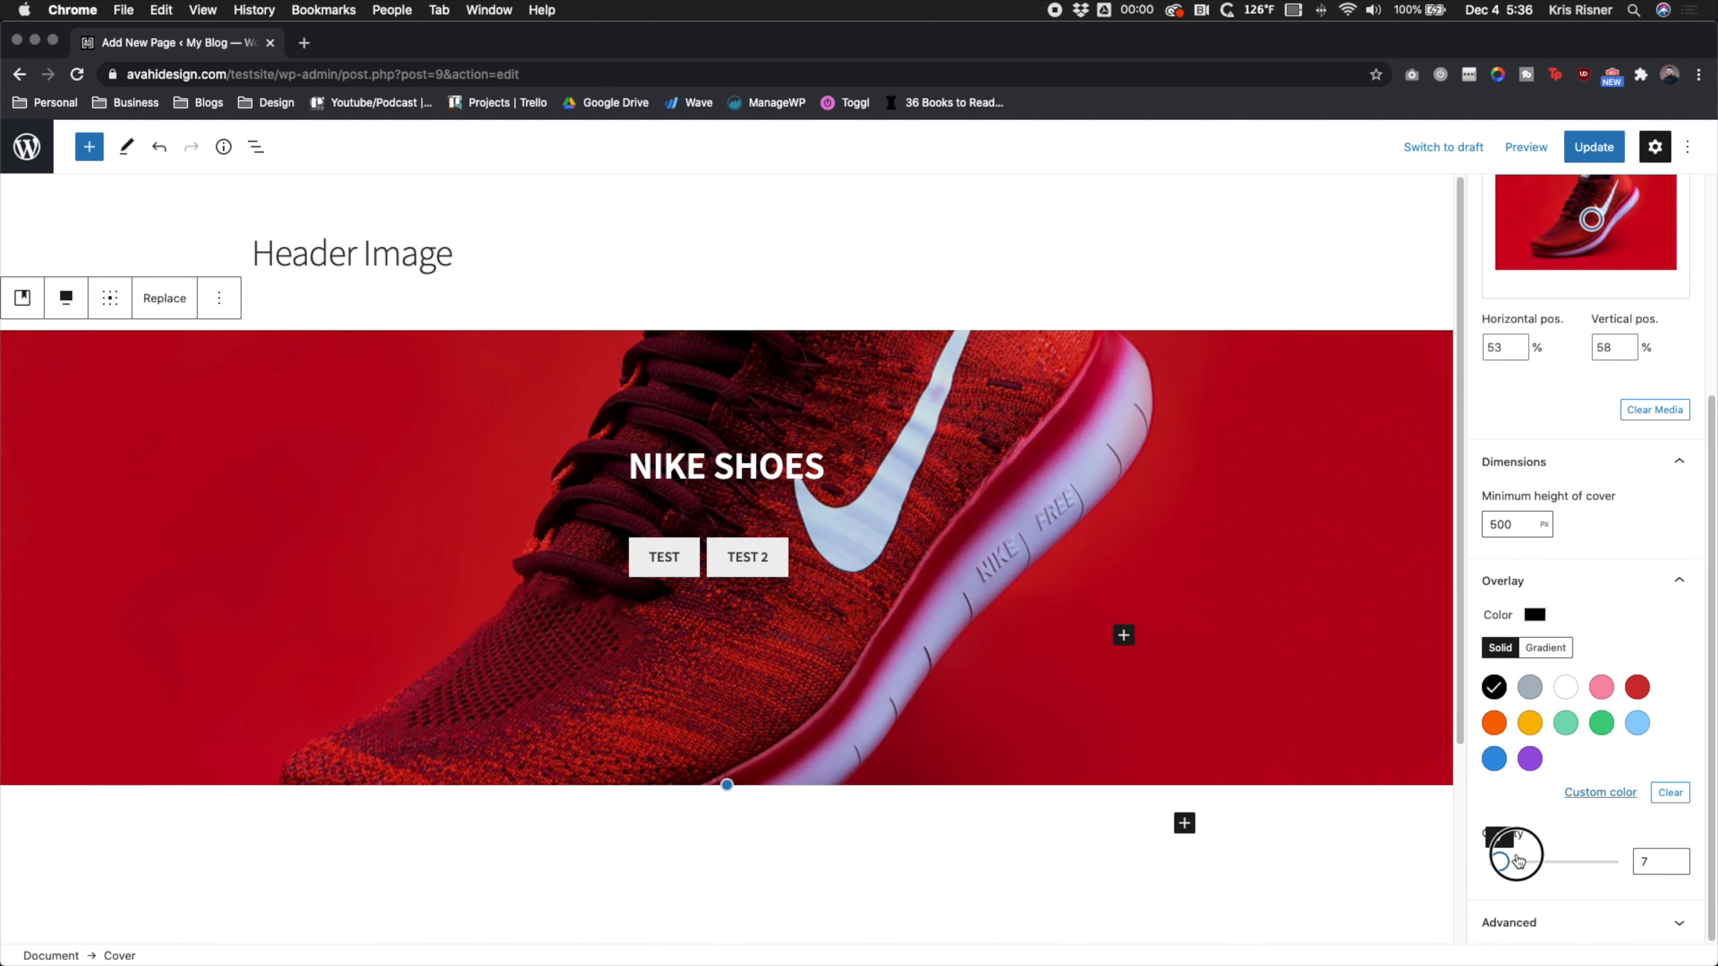
pyautogui.moveTo(1516, 860); pyautogui.dragTo(1552, 861)
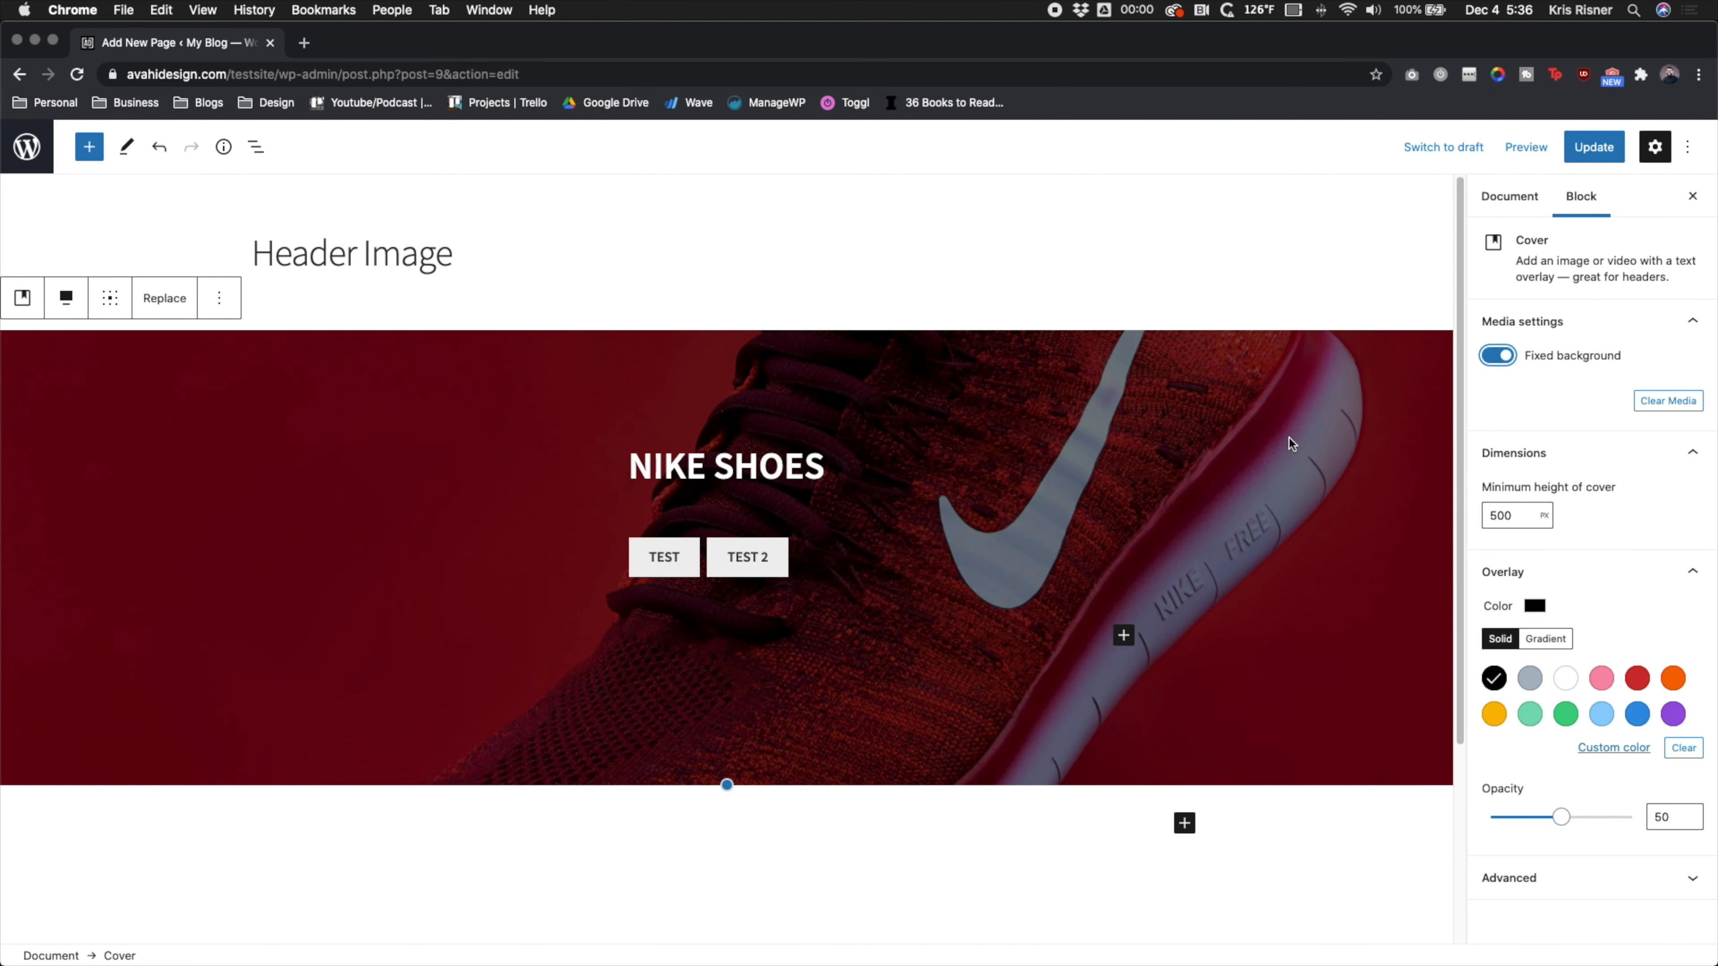
# Enable Fixed background for the cover, update and view the live Header Image page.
pyautogui.scroll(-3)
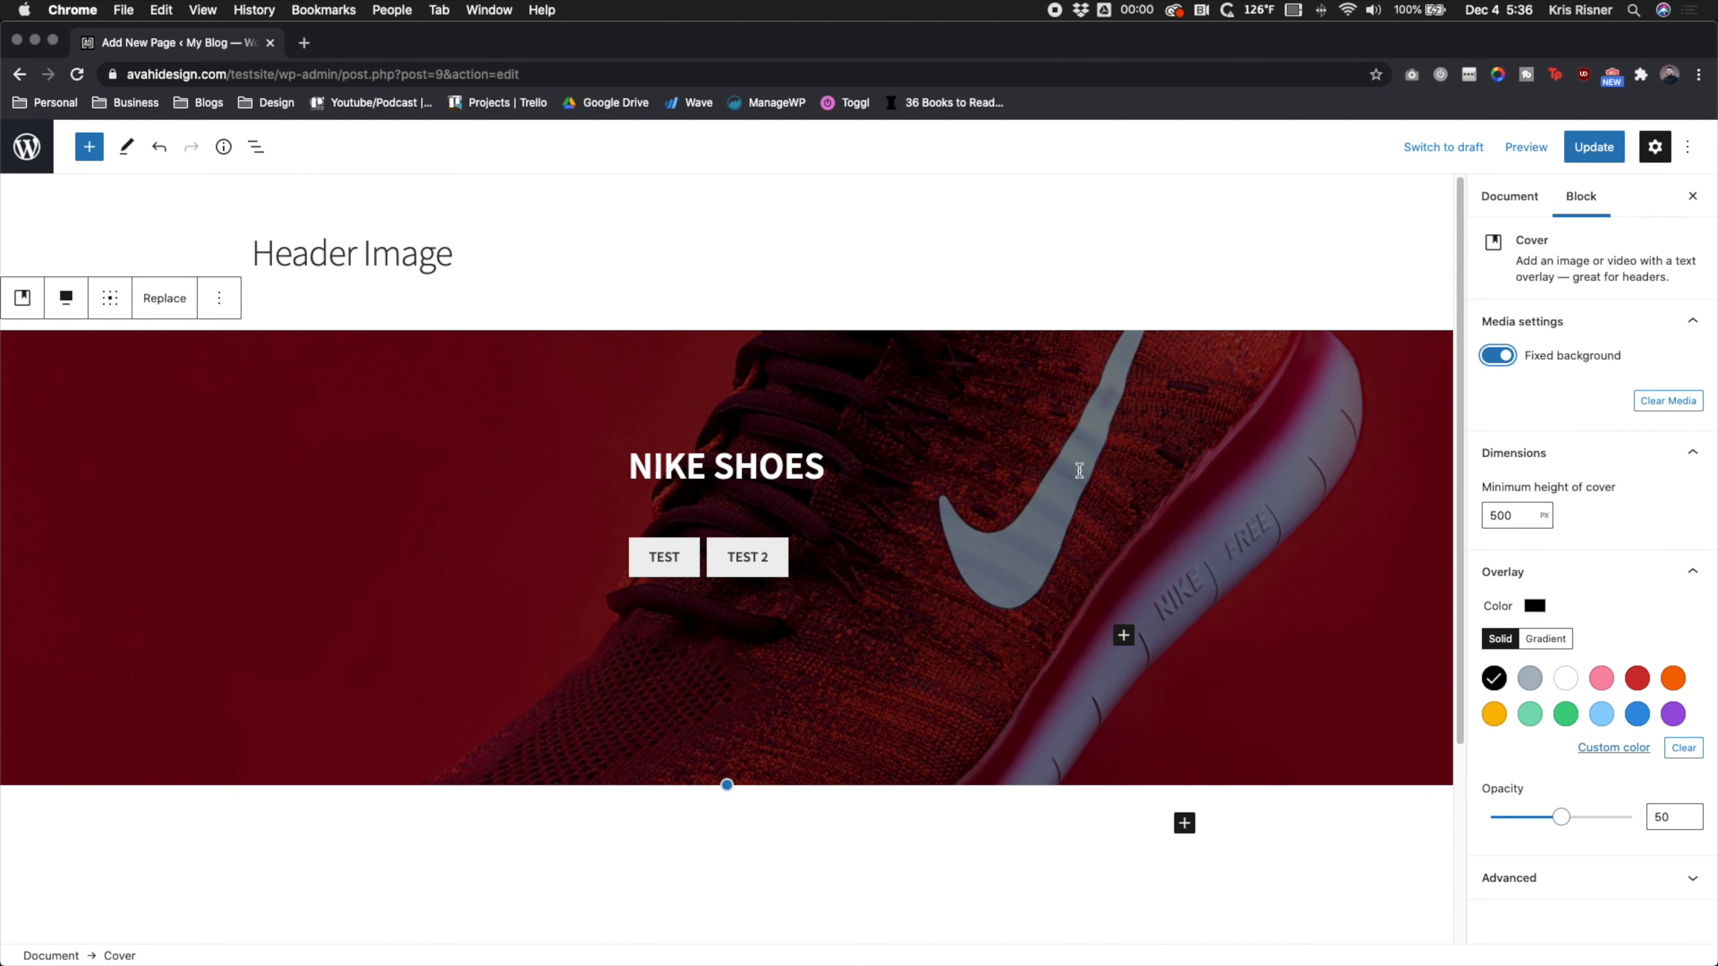
pyautogui.click(1497, 356)
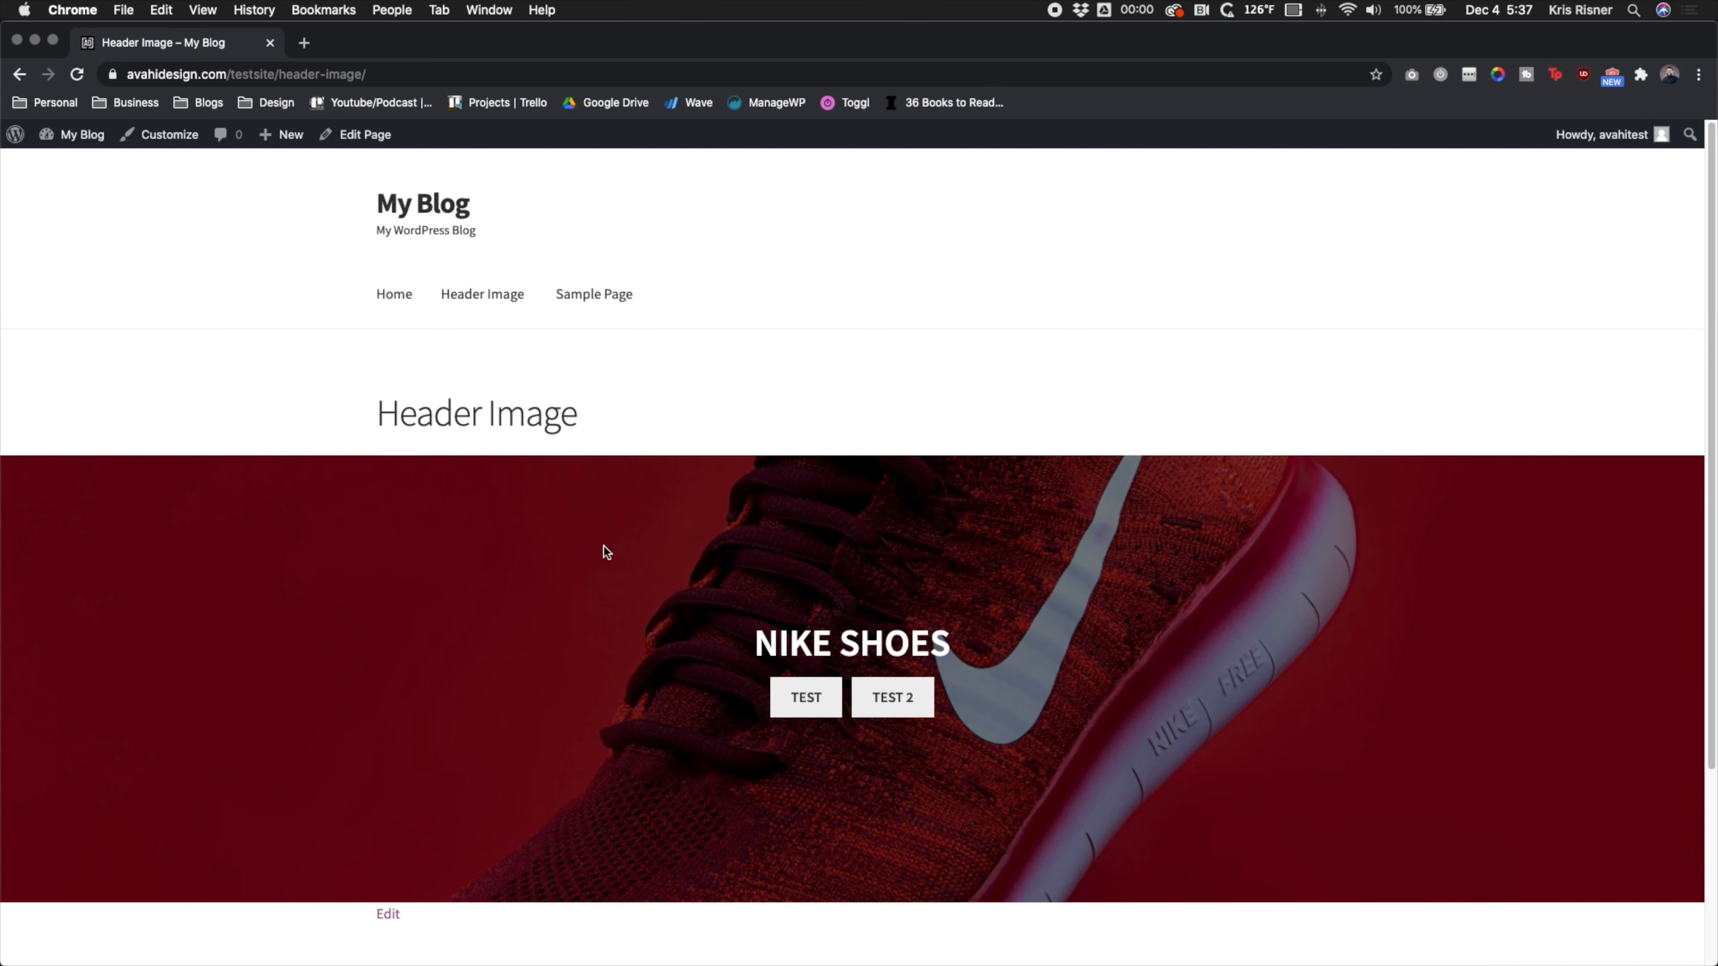
pyautogui.scroll(-3)
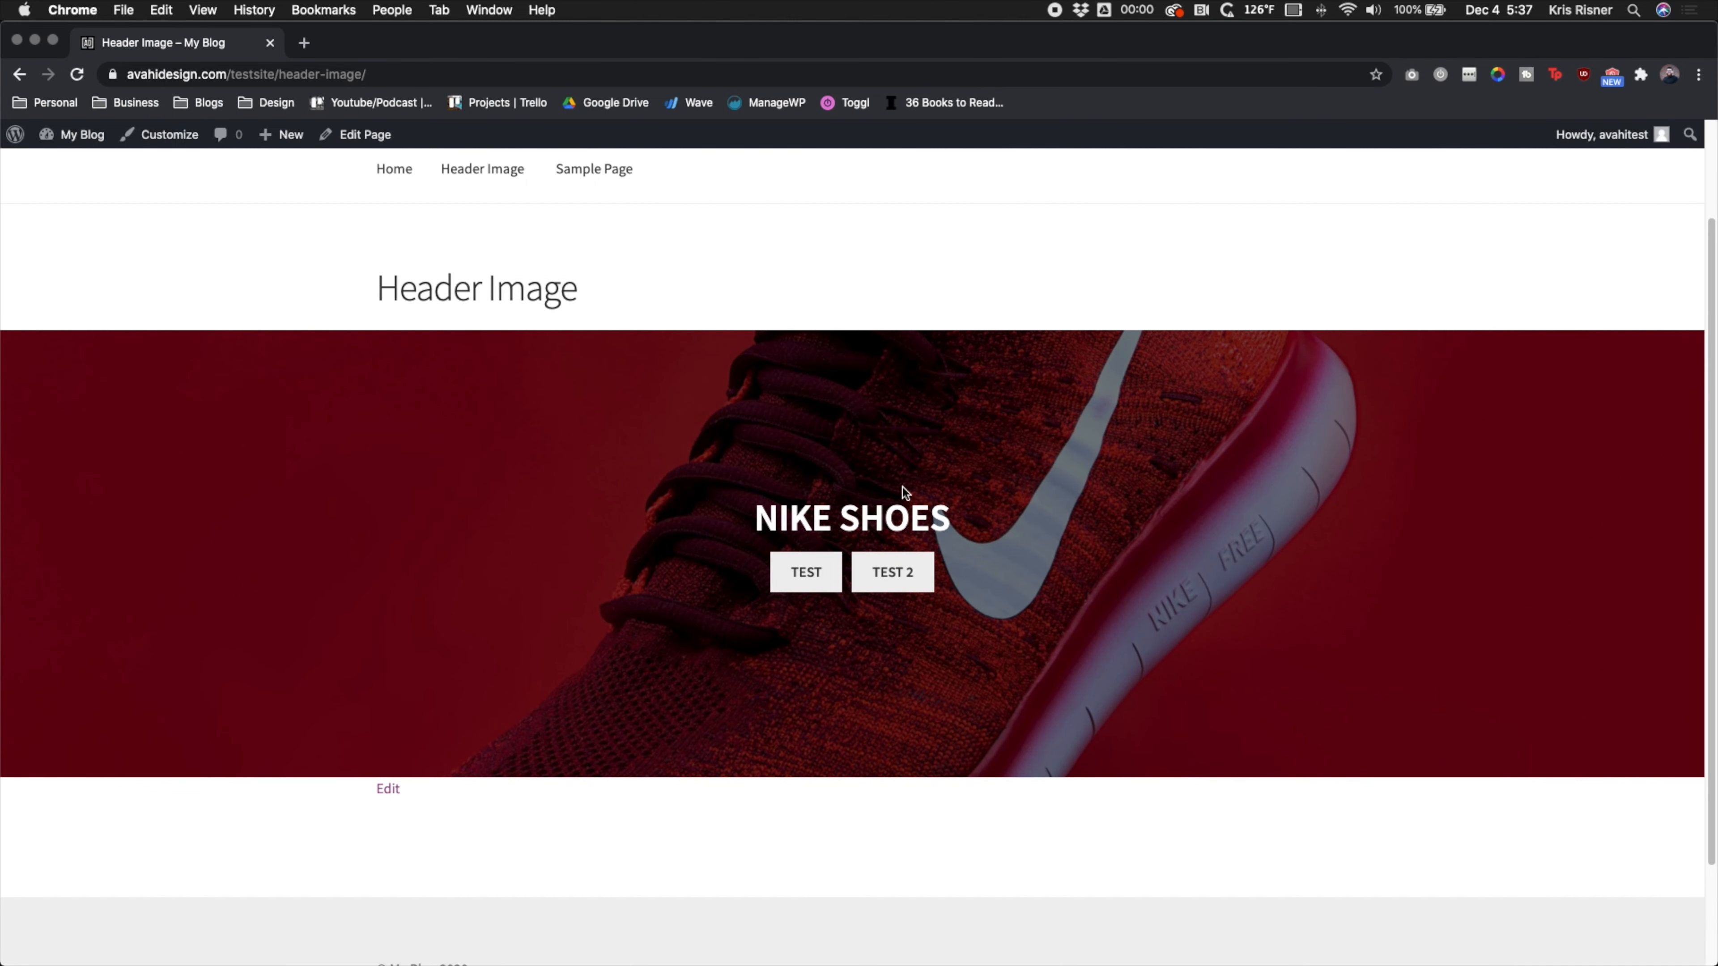
pyautogui.moveTo(17, 94)
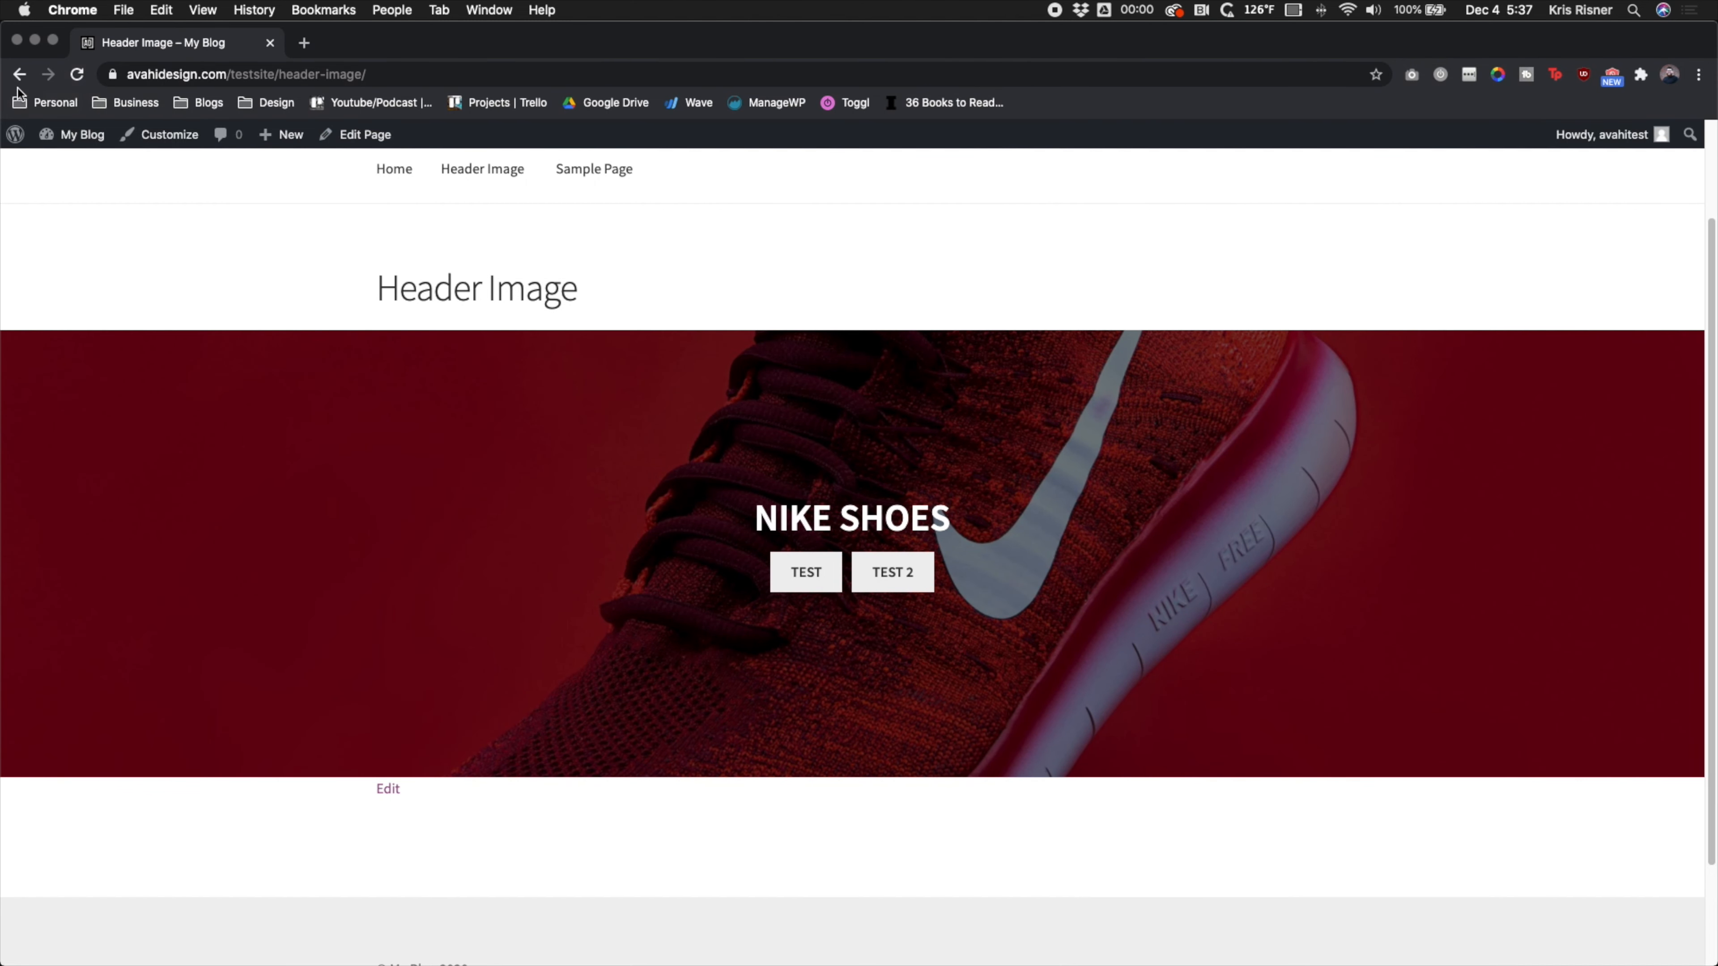